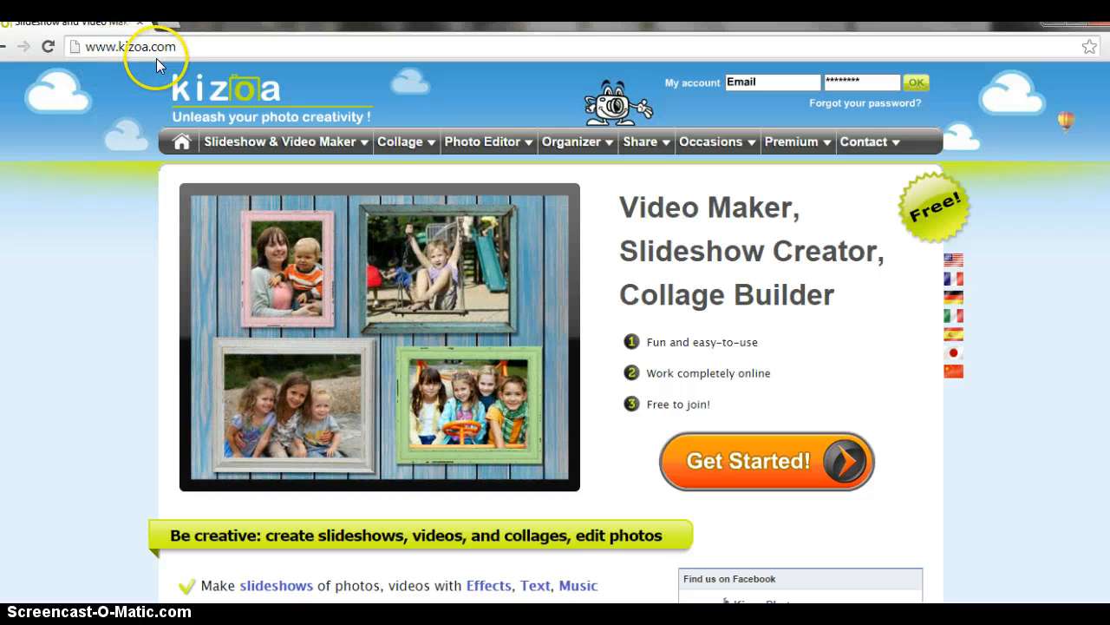
pyautogui.moveTo(651, 525)
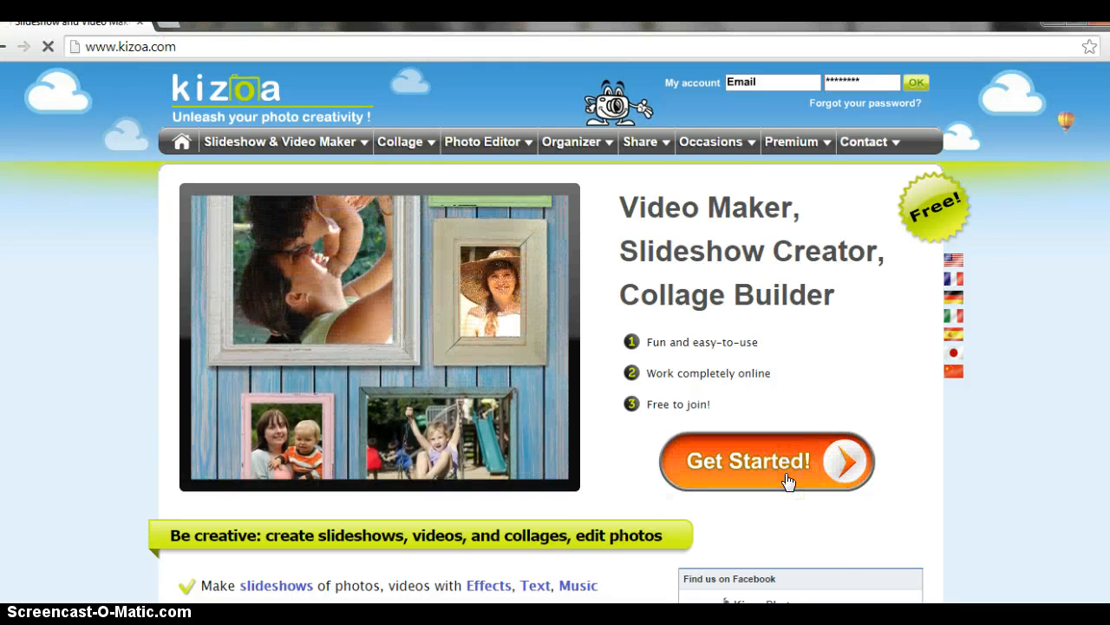
# - Create a free Kizoa account with an email address and password, keeping Terms accepted
pyautogui.click(767, 461)
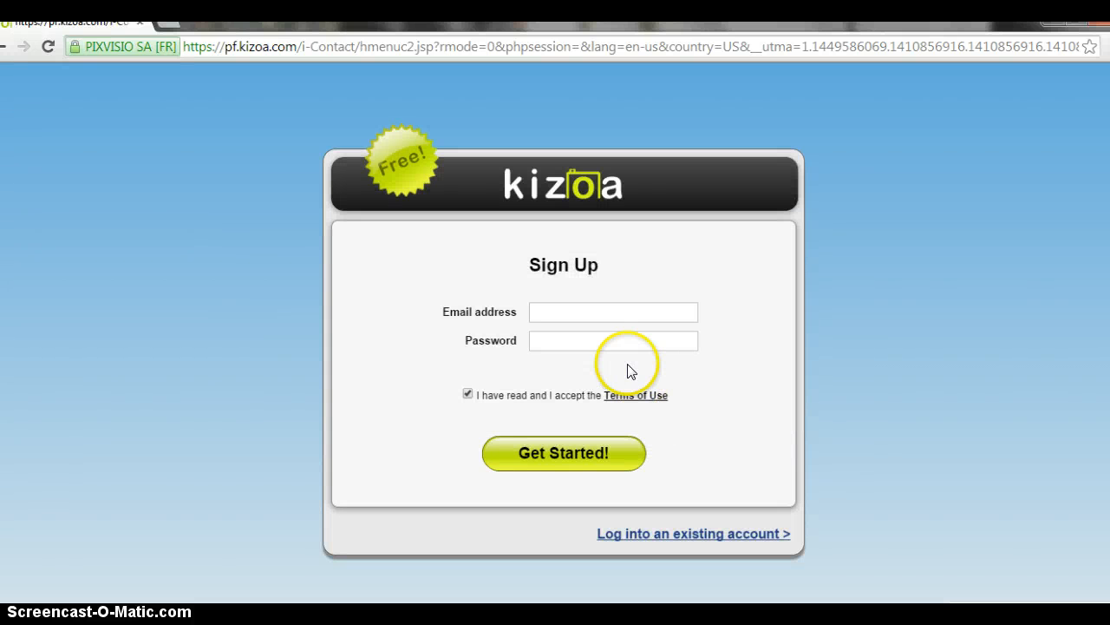
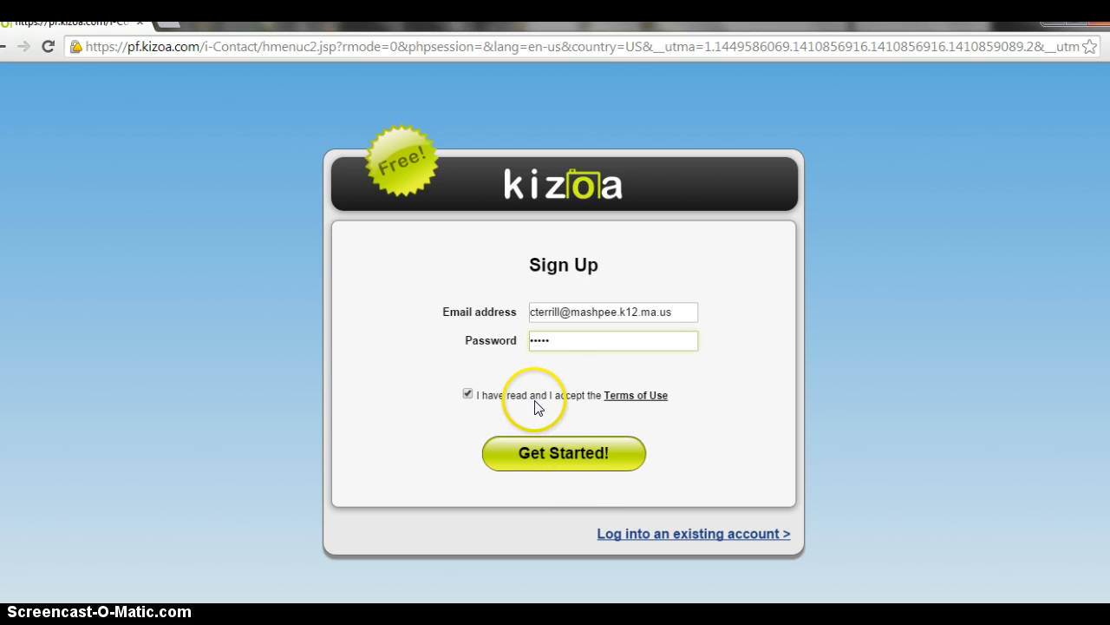
pyautogui.click(563, 453)
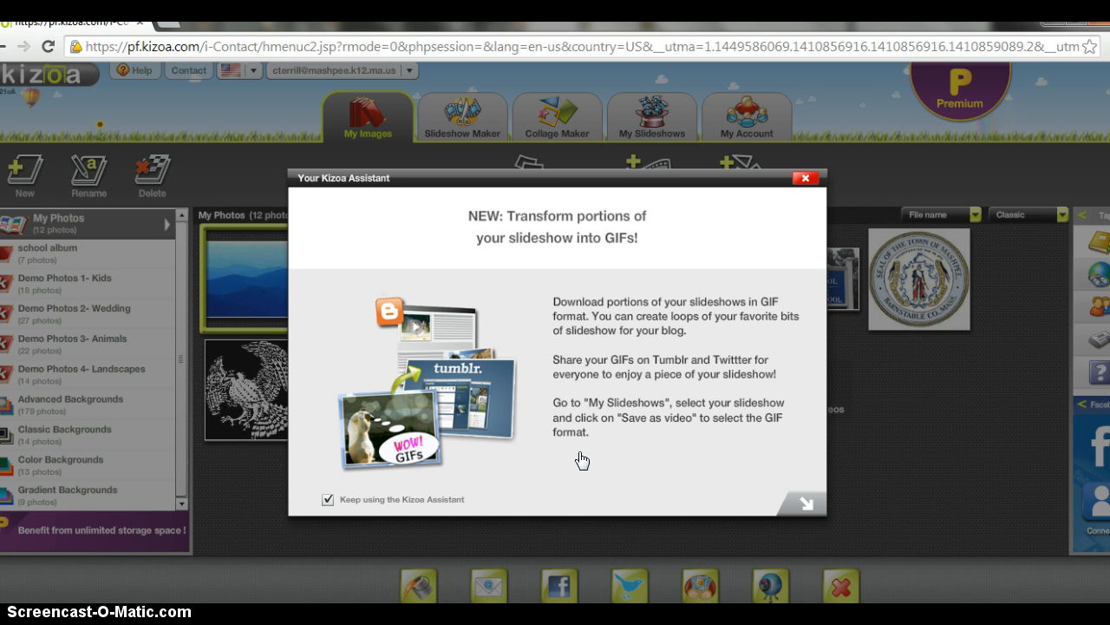
pyautogui.moveTo(314, 594)
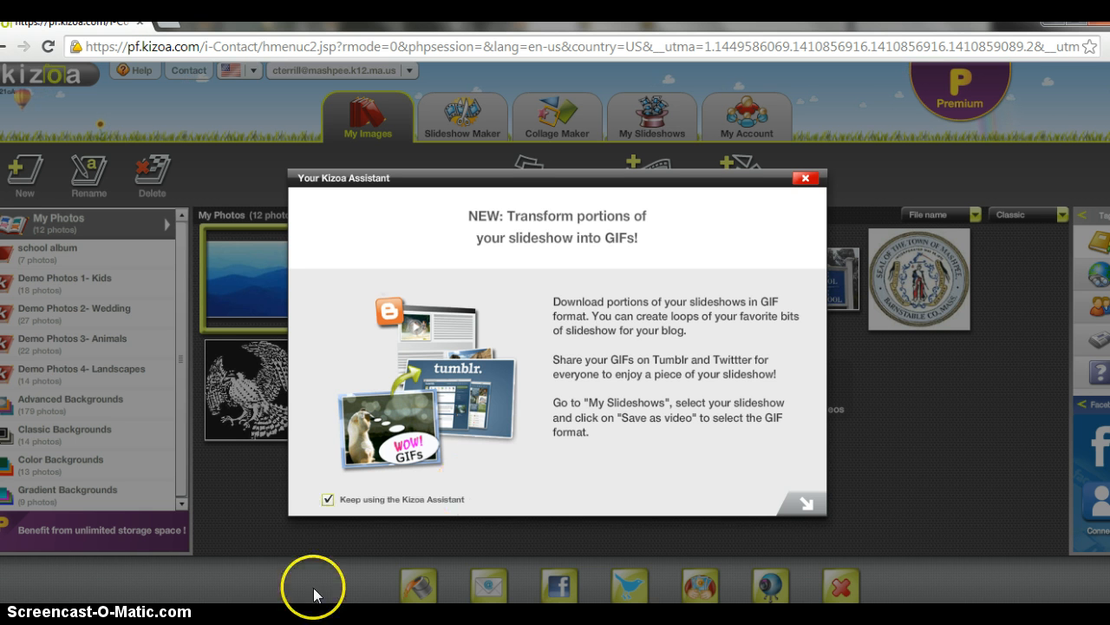
# - Close the Kizoa Assistant GIF announcement to reveal the 12-photo My Images library
pyautogui.click(805, 178)
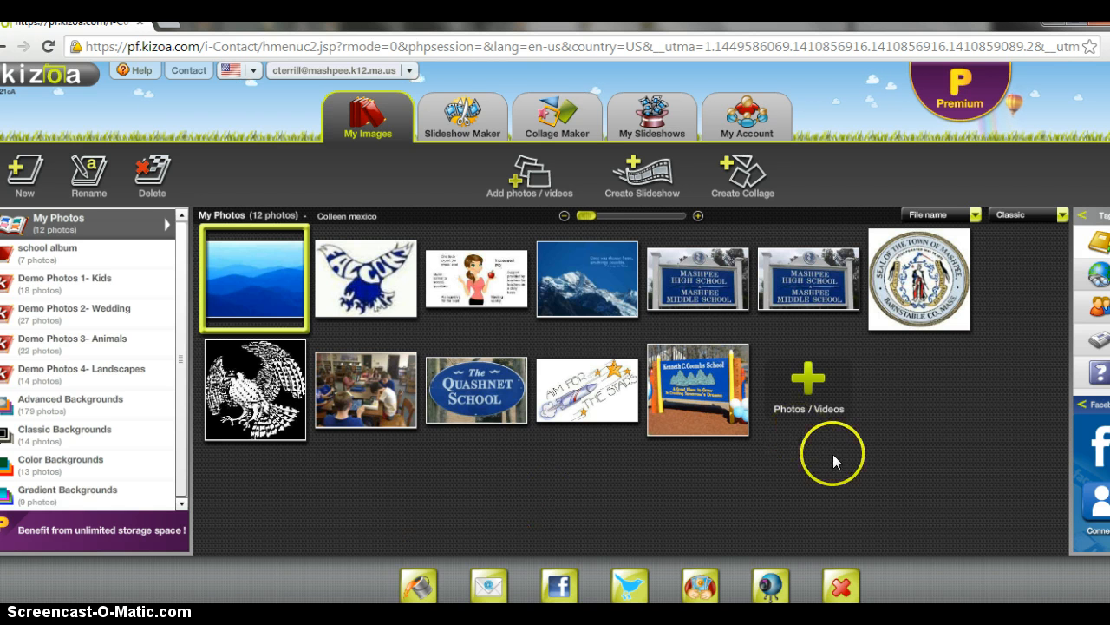
pyautogui.moveTo(811, 381)
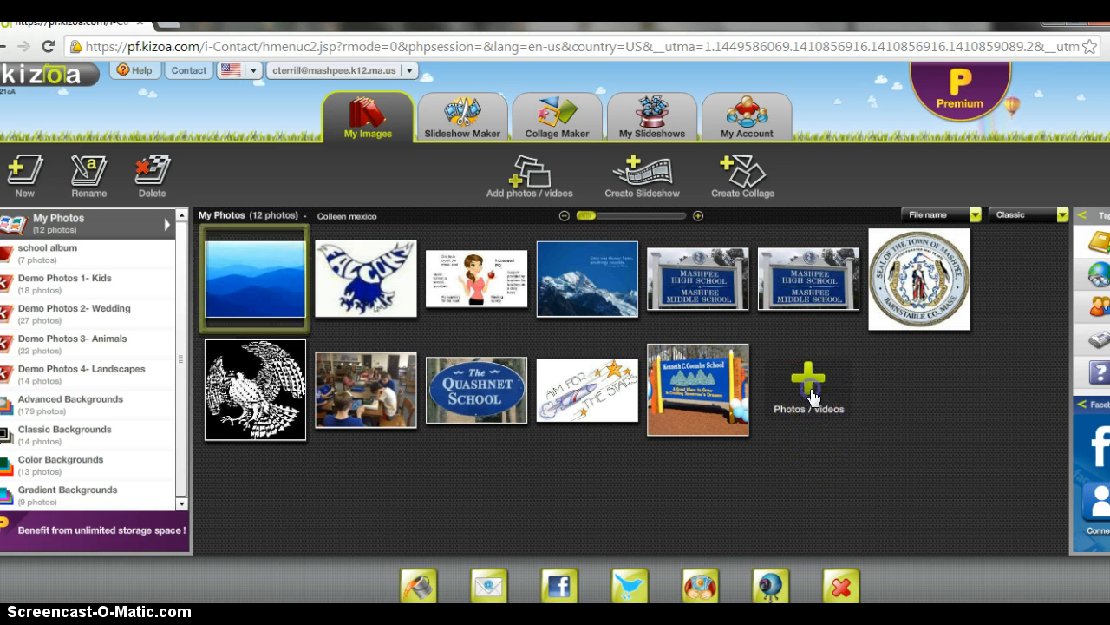
# - Upload the Eleanor Roosevelt quotation JPEG from the Desktop through Photos/Videos > My computer
pyautogui.click(808, 383)
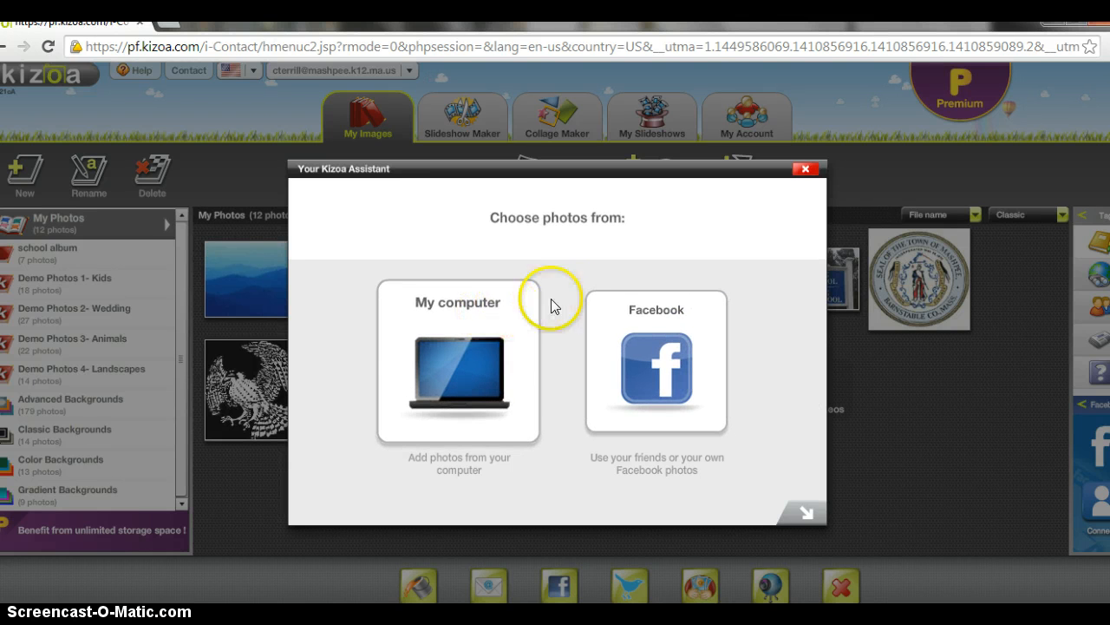
pyautogui.moveTo(508, 320)
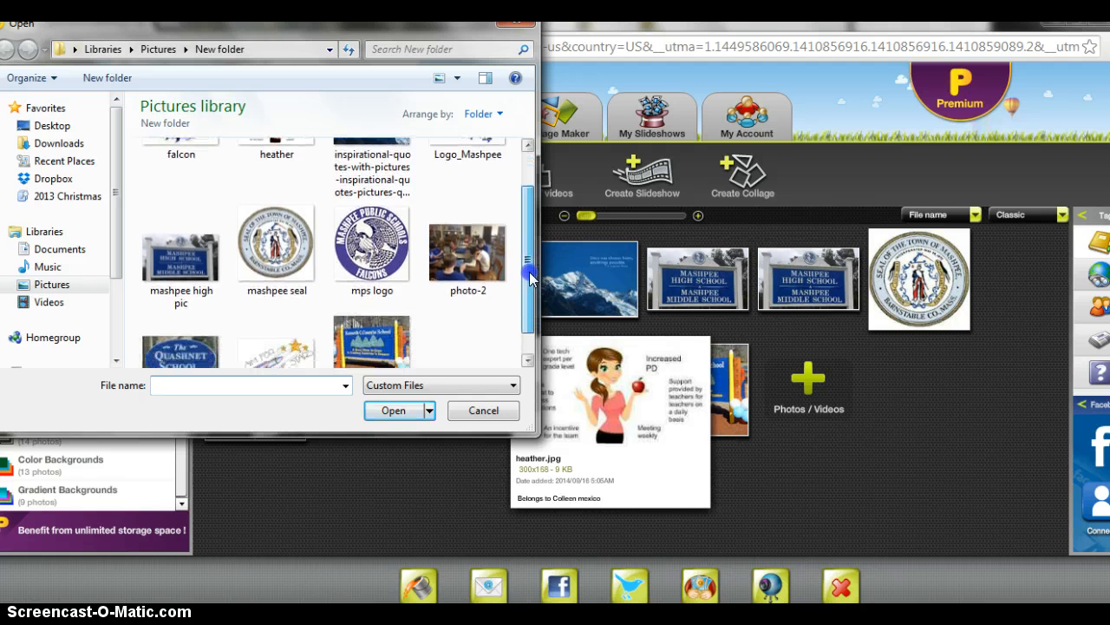
pyautogui.scroll(-3)
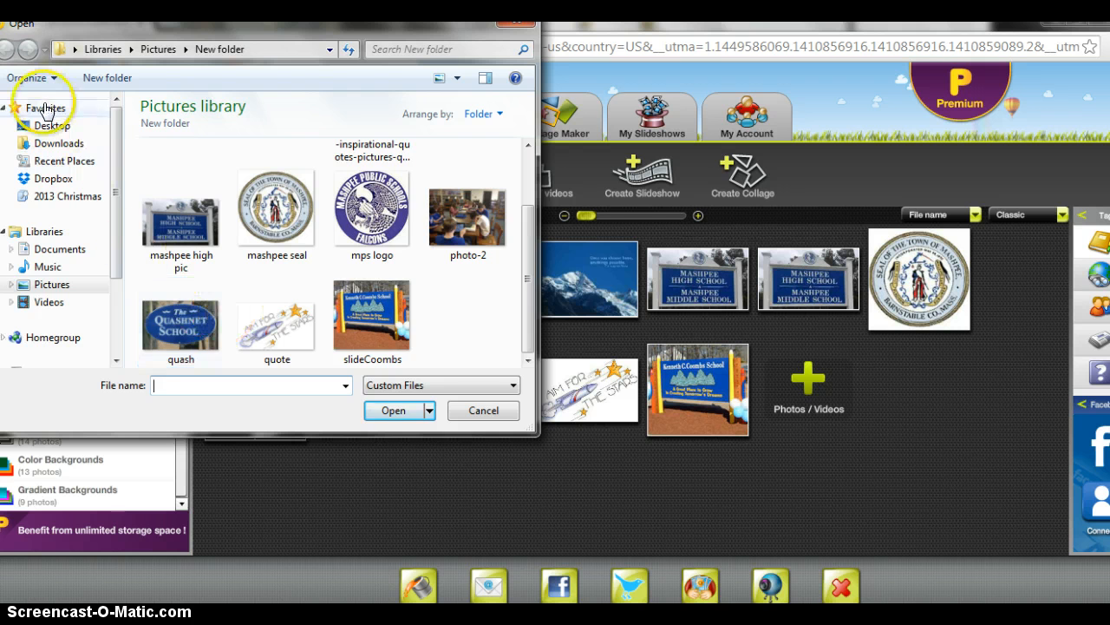
pyautogui.click(52, 125)
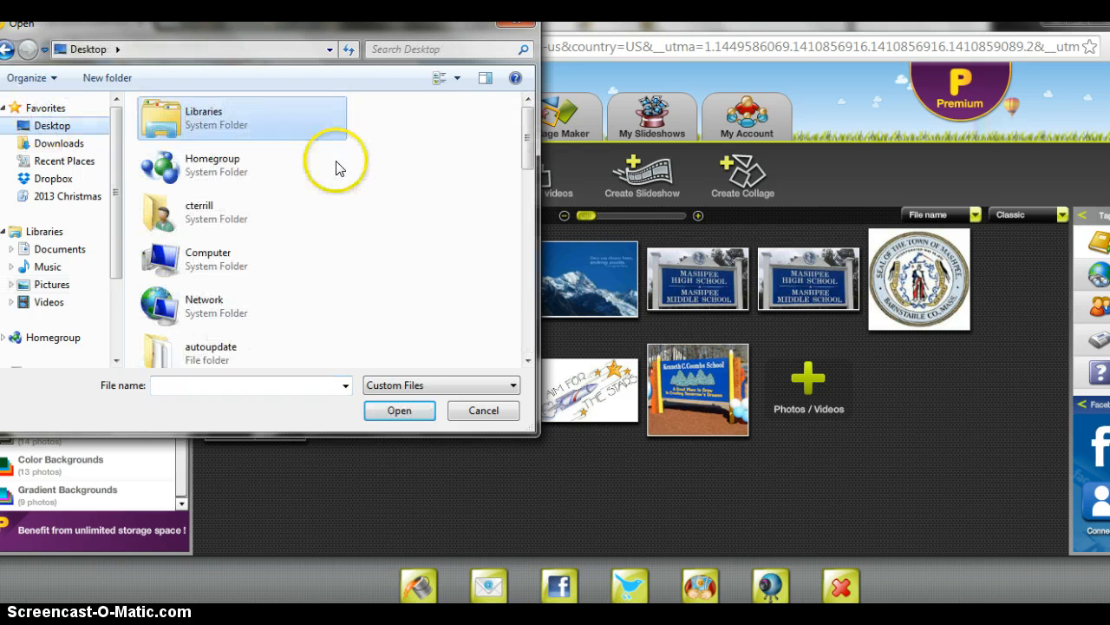
pyautogui.scroll(-3)
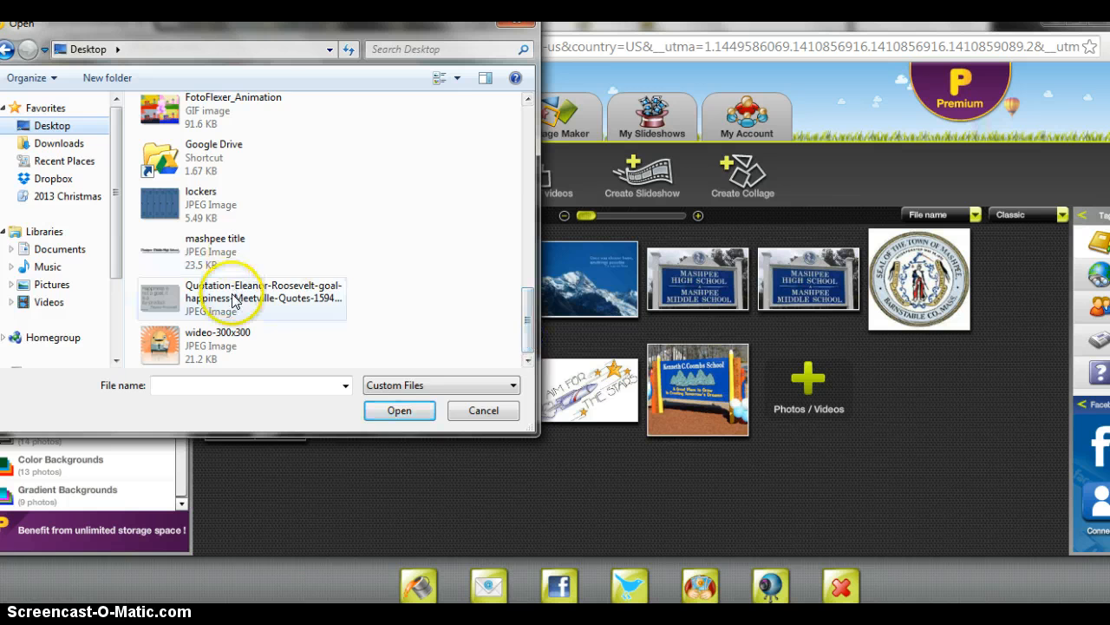
pyautogui.click(399, 410)
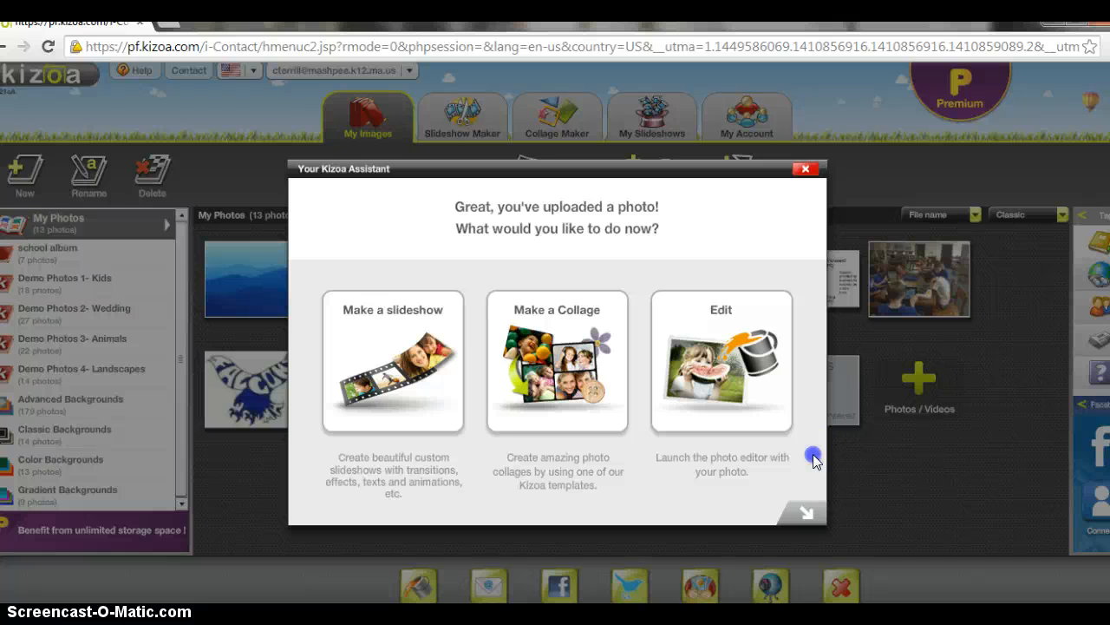
# - Dismiss the assistant prompt and upload the mashpee title JPEG from the Desktop
pyautogui.click(804, 169)
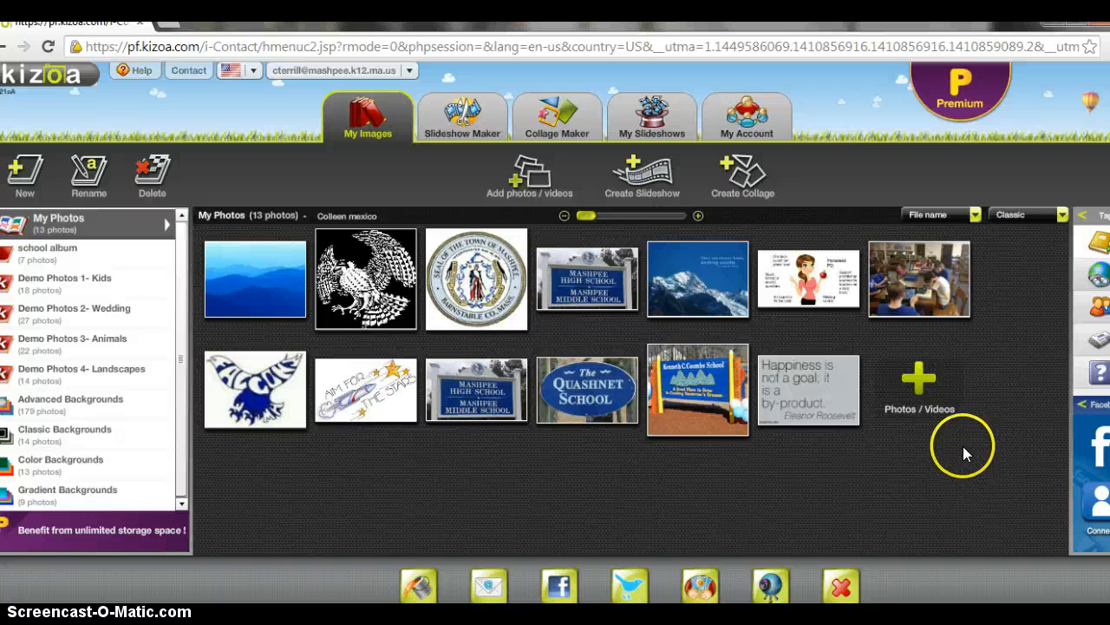
pyautogui.click(917, 378)
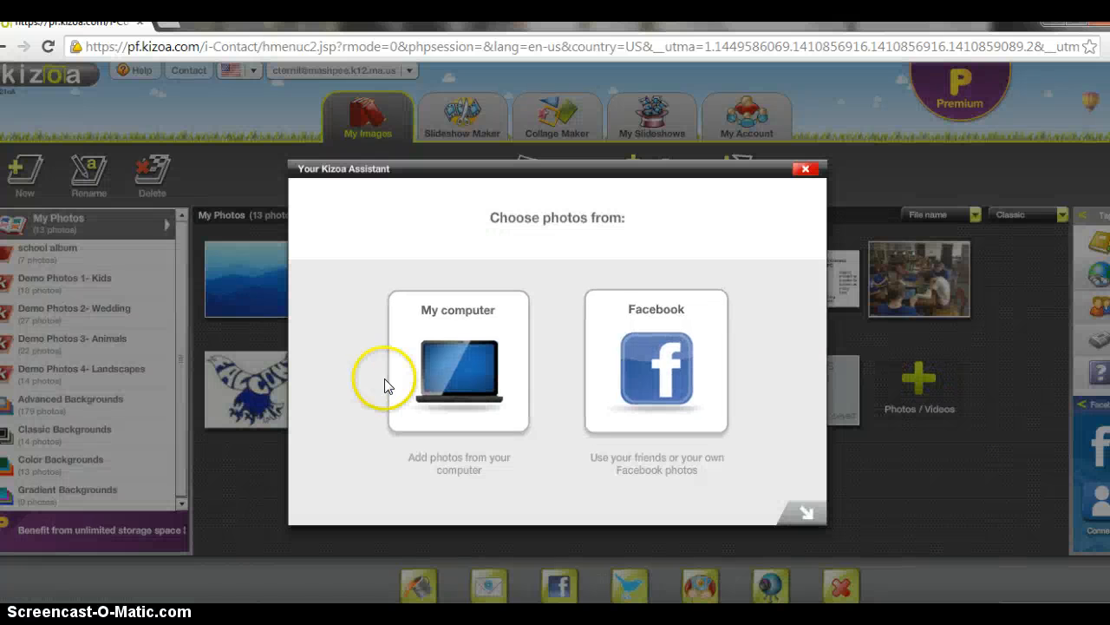
pyautogui.click(458, 361)
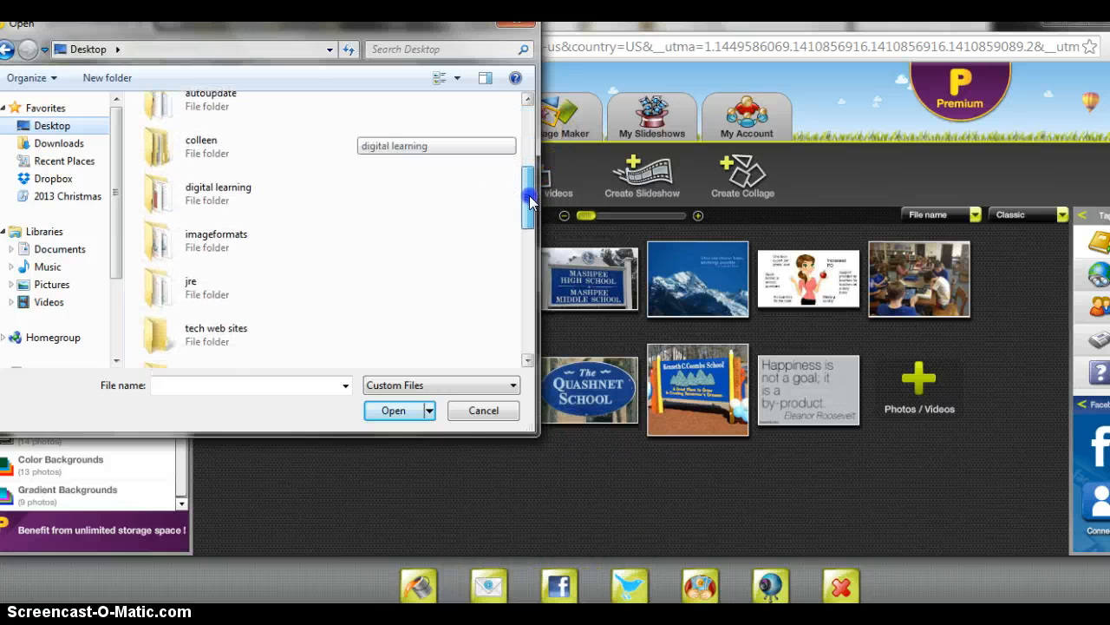
pyautogui.scroll(-3)
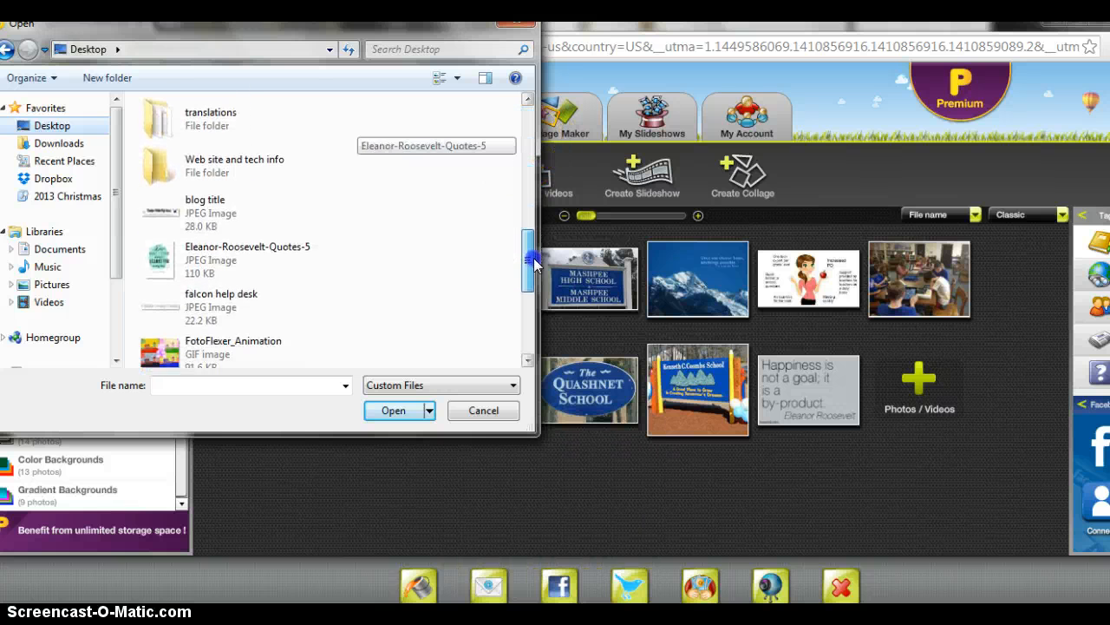
pyautogui.scroll(-3)
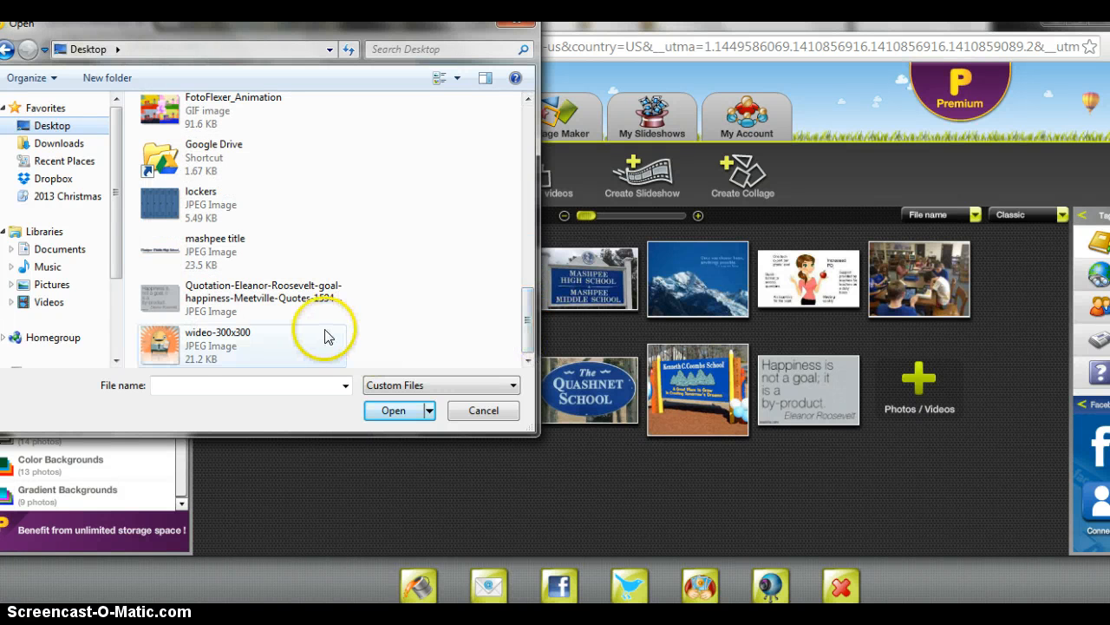
pyautogui.click(214, 251)
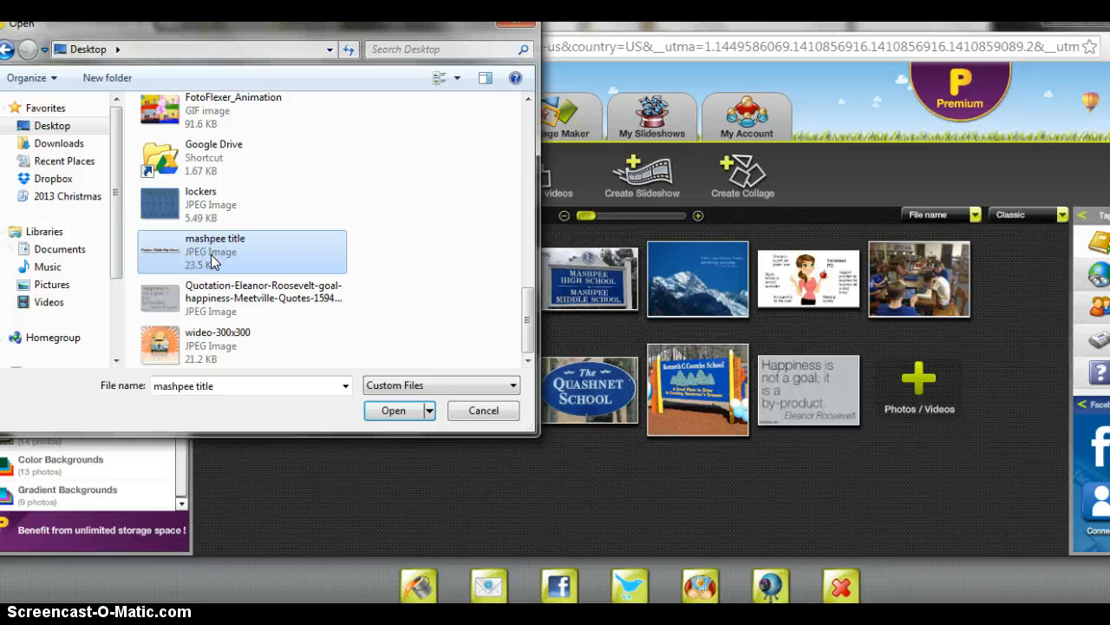
pyautogui.click(393, 410)
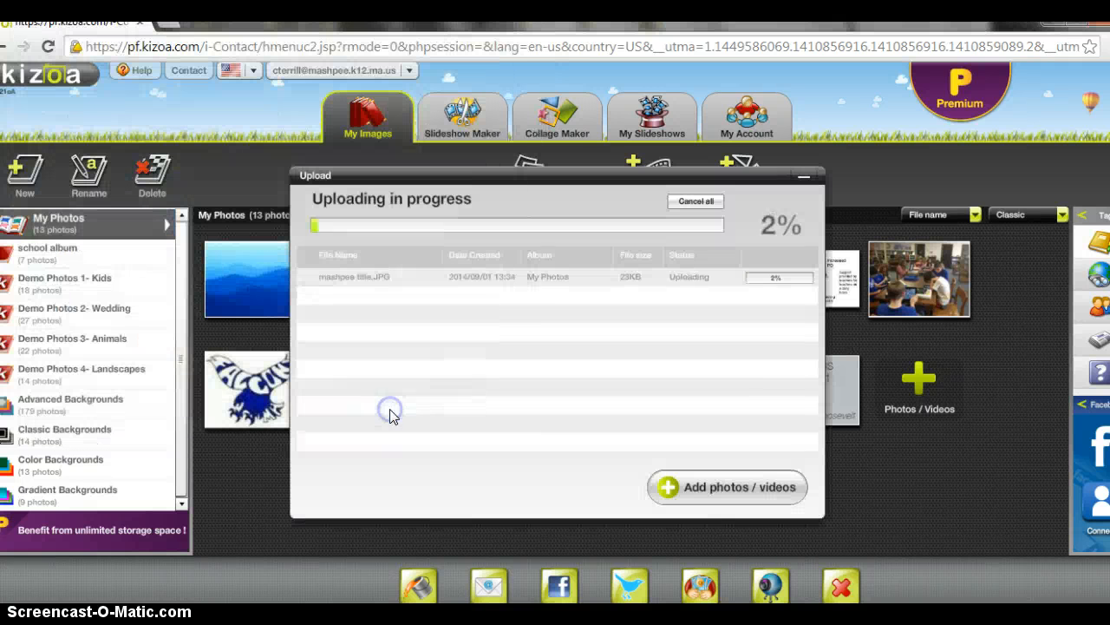
pyautogui.moveTo(905, 510)
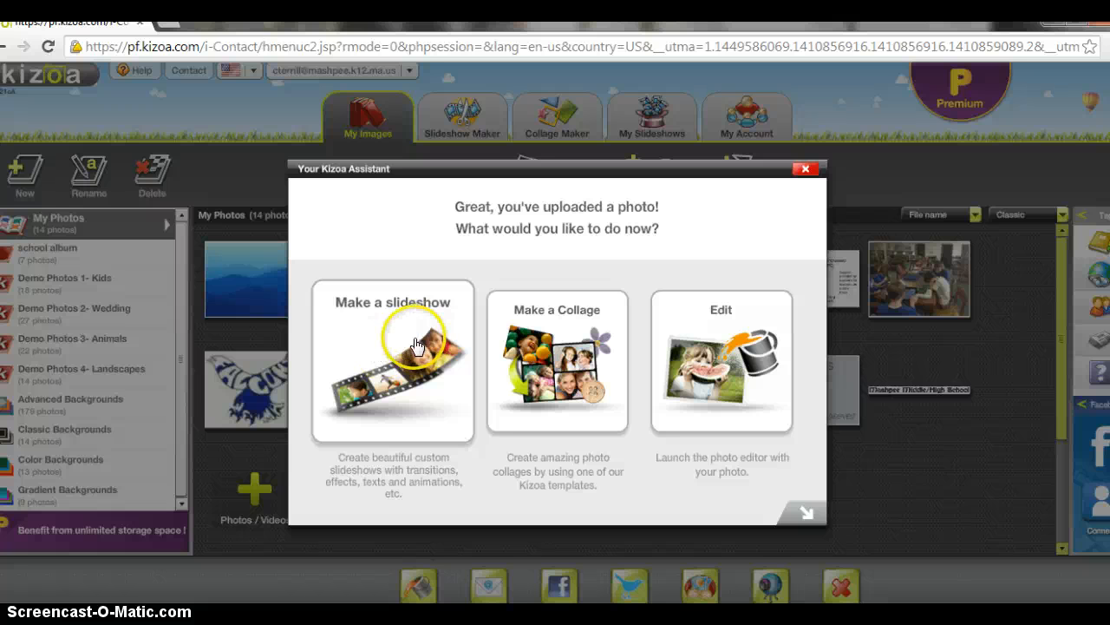
# - Start a template slideshow with the soft bokeh-light mood and background music OFF
pyautogui.click(392, 360)
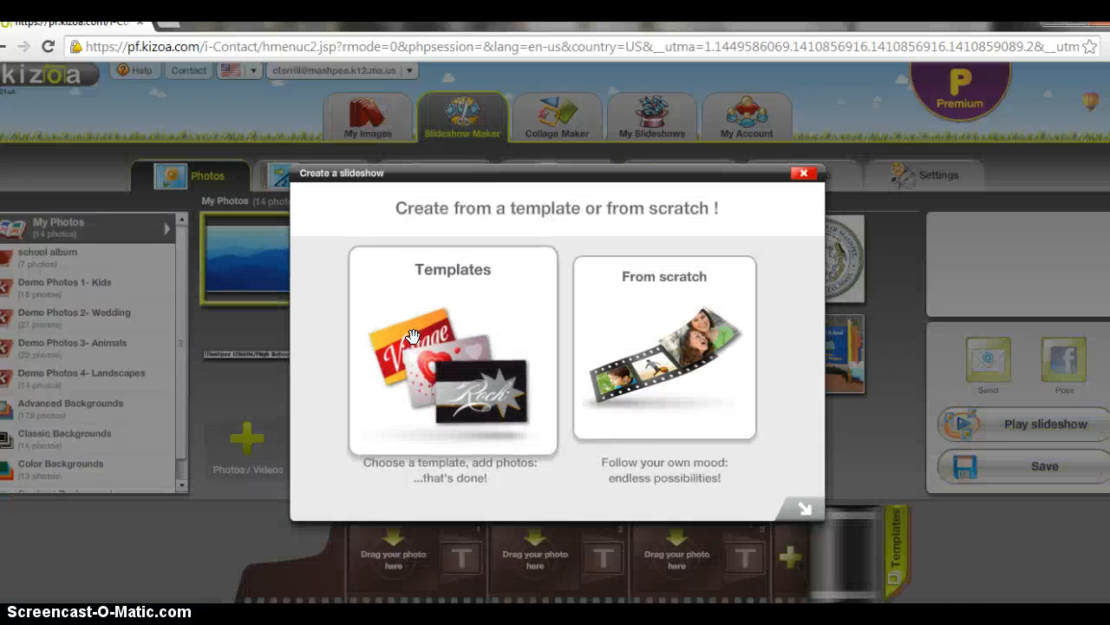
pyautogui.moveTo(433, 351)
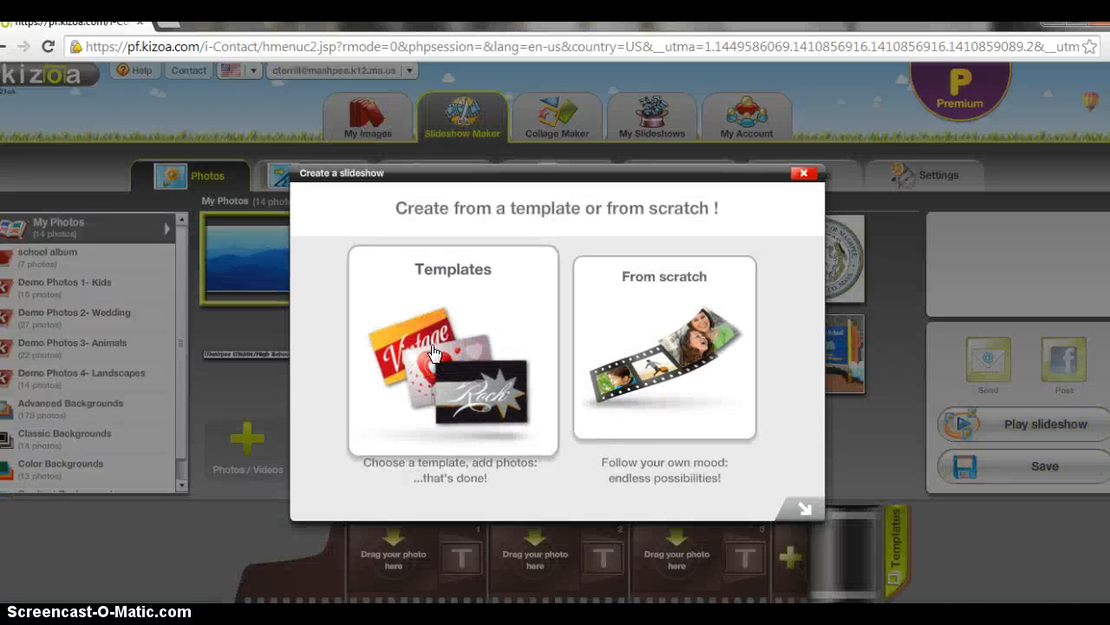
pyautogui.click(452, 351)
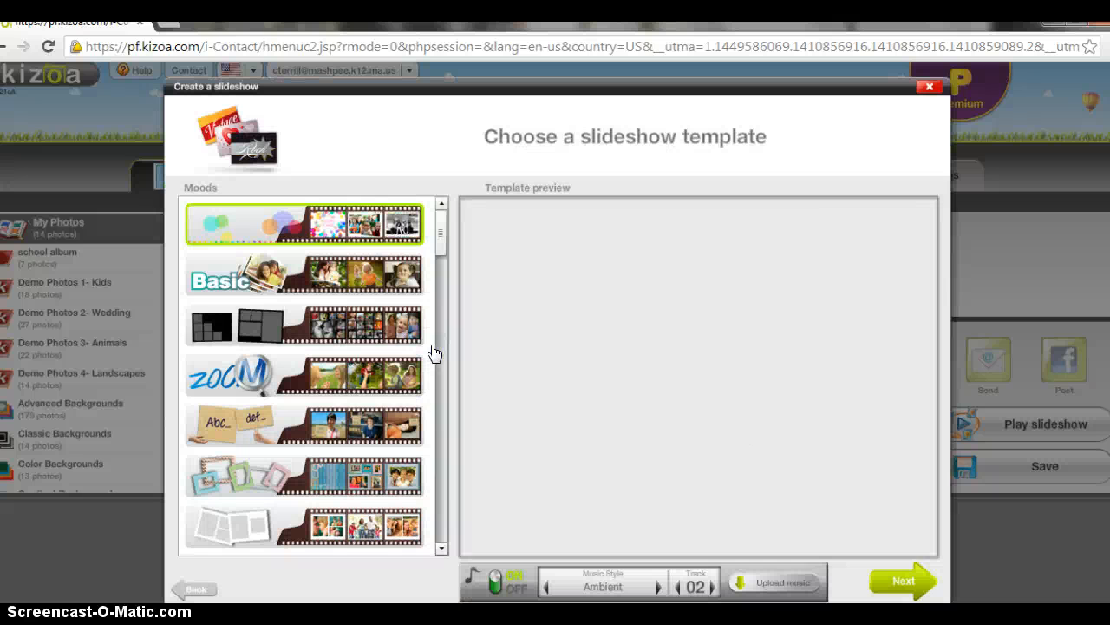
pyautogui.click(304, 224)
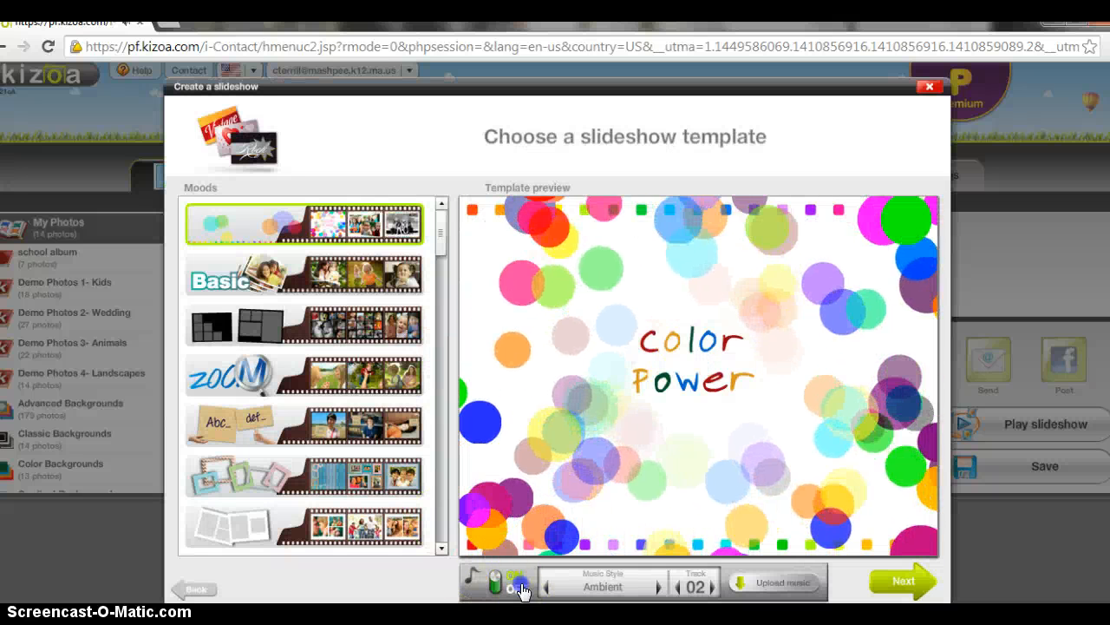
pyautogui.click(496, 578)
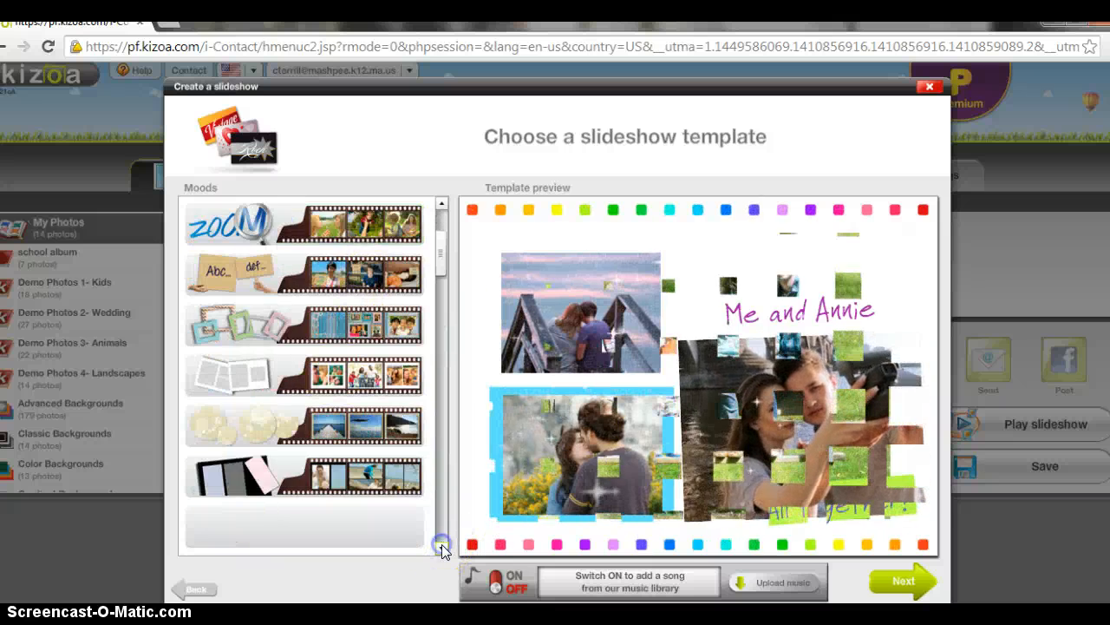
pyautogui.scroll(-3)
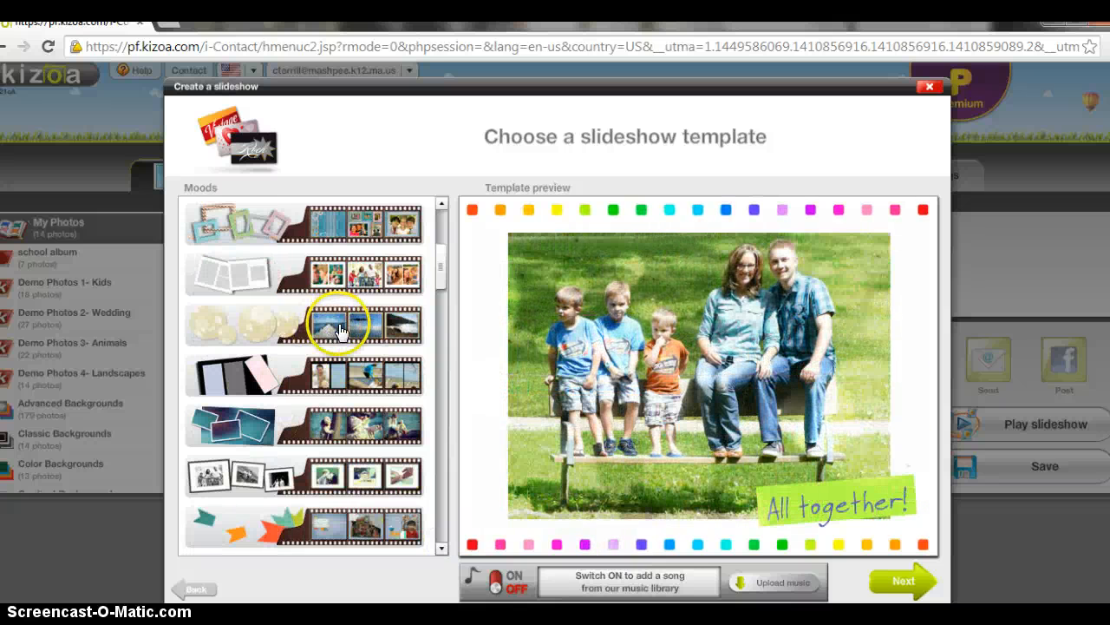
pyautogui.click(339, 325)
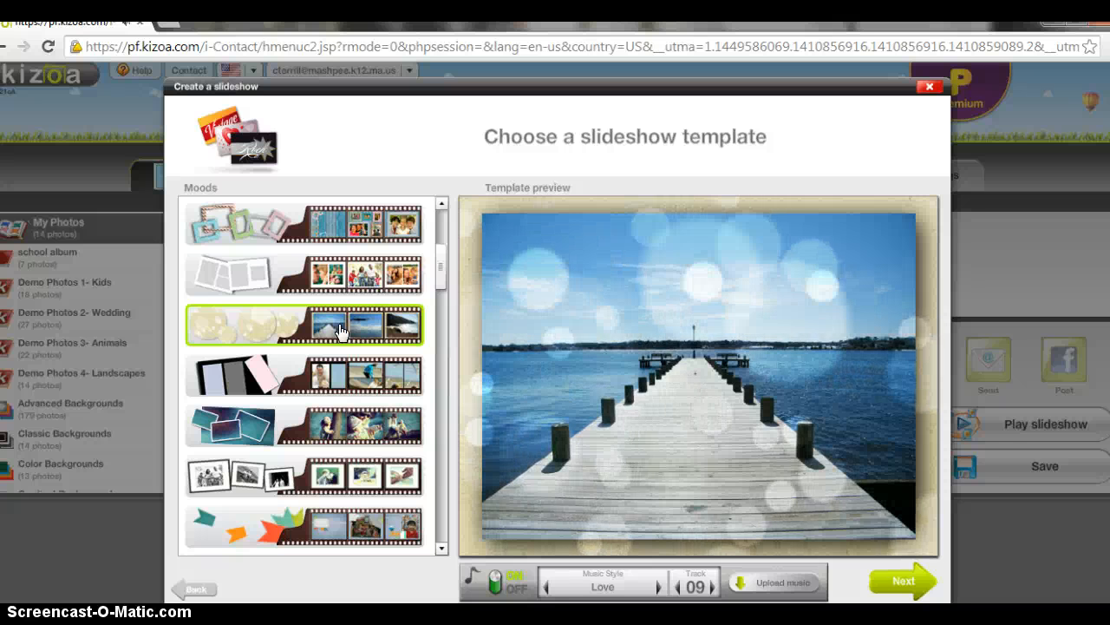
pyautogui.click(515, 589)
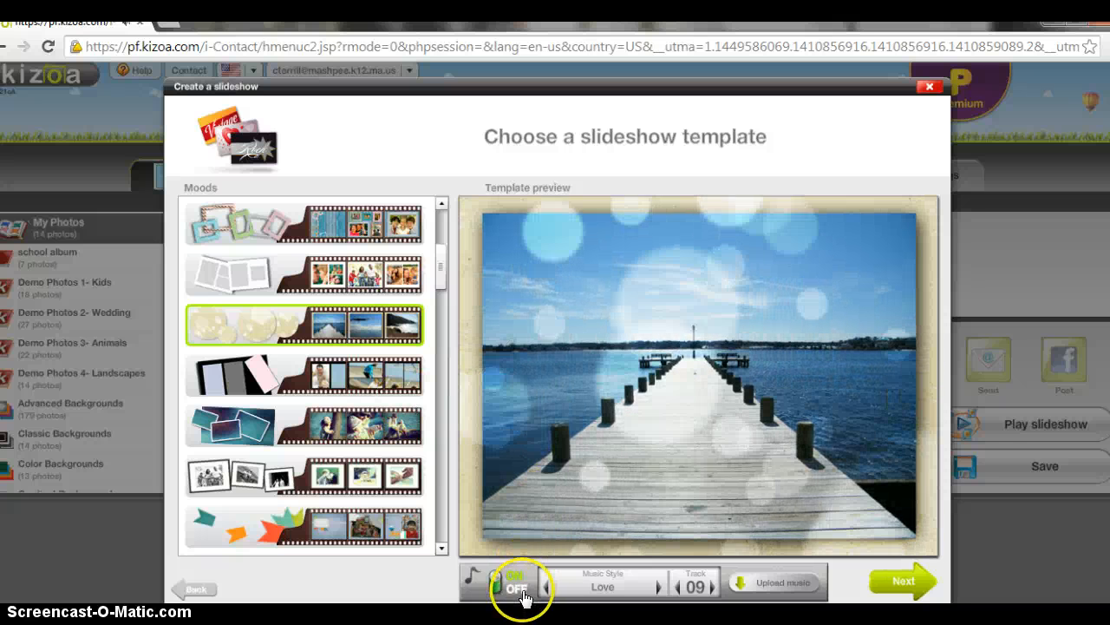
pyautogui.click(516, 590)
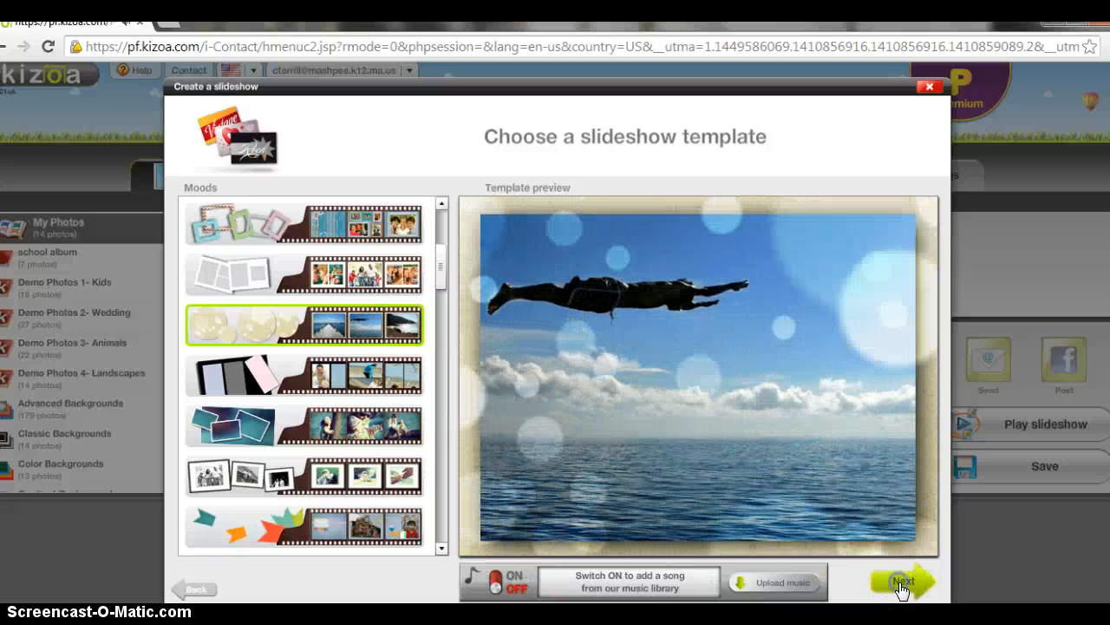
pyautogui.click(903, 581)
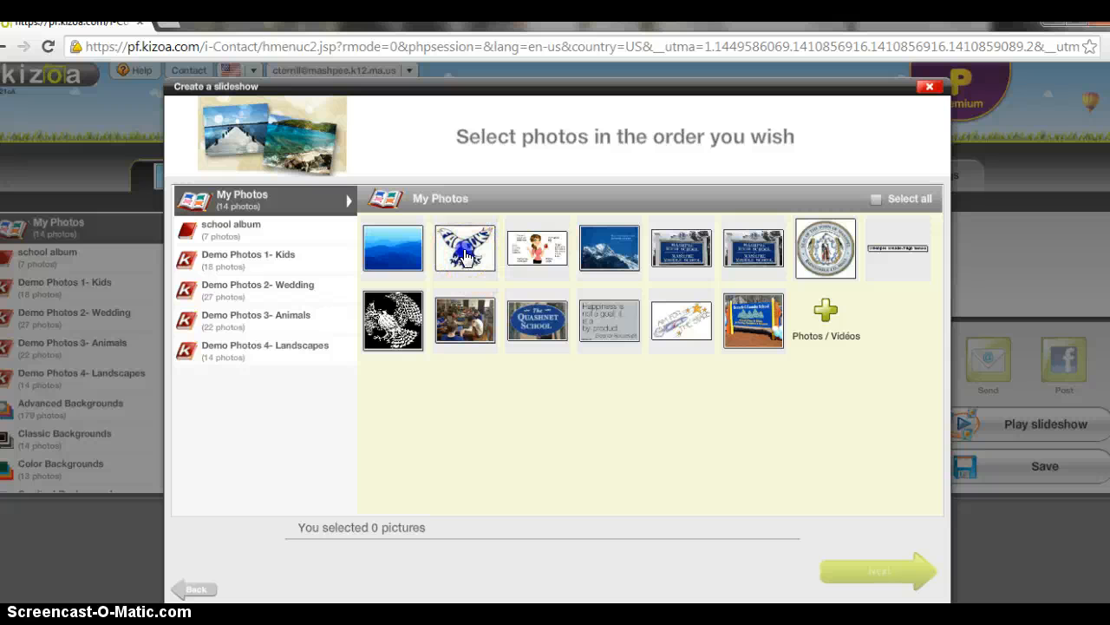
# - Pick slideshow photos in order: eagle logo, black-and-white eagle, school banner, town seal, entrance sign
pyautogui.click(465, 247)
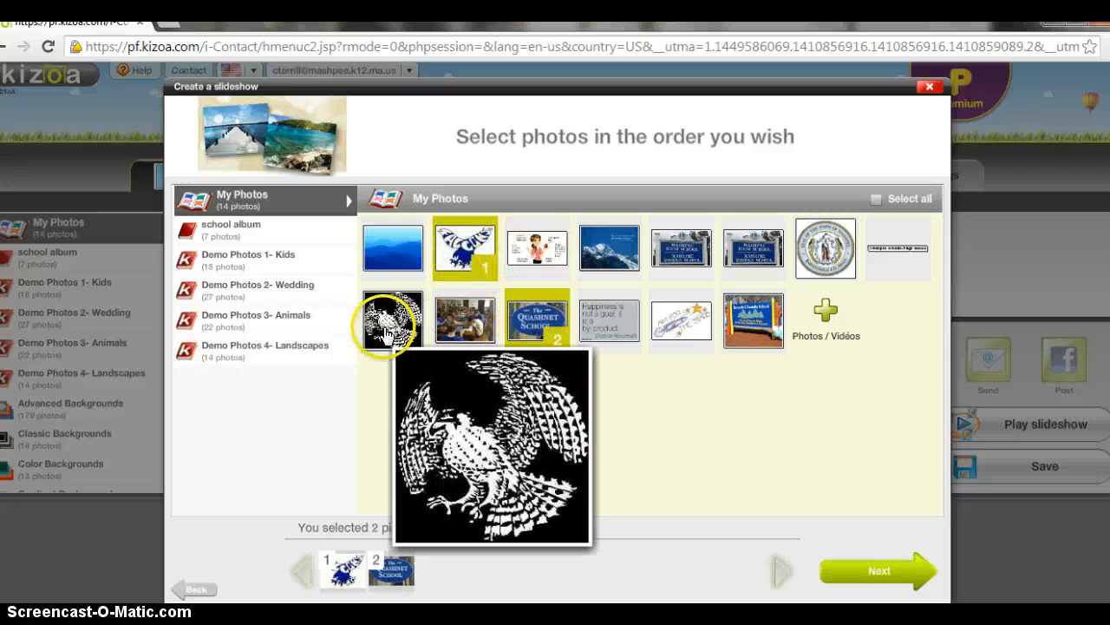
pyautogui.click(392, 320)
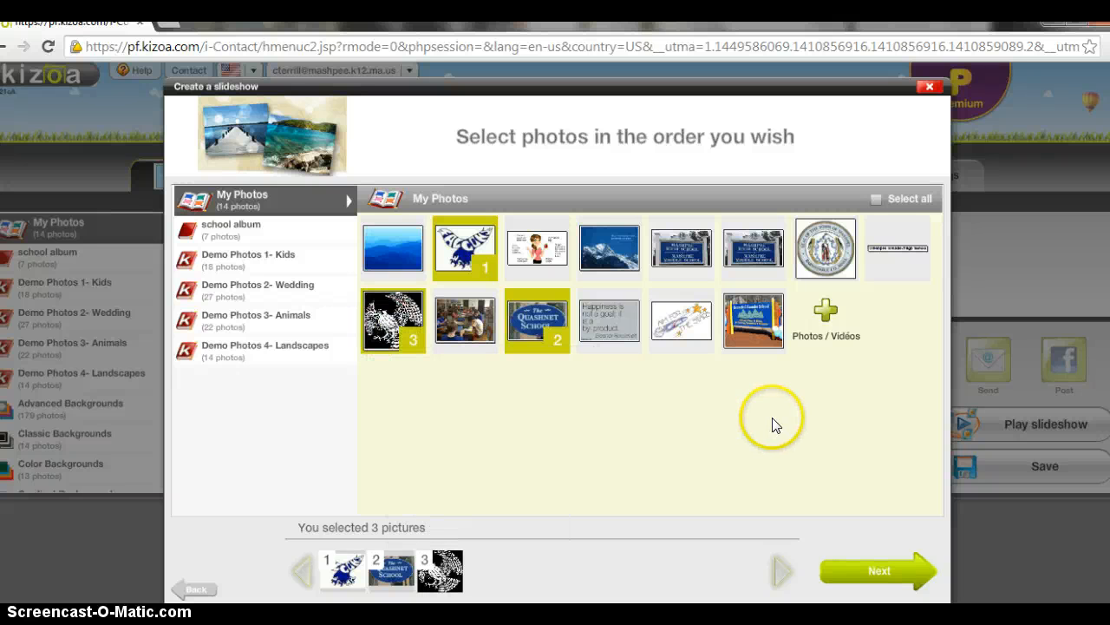
pyautogui.click(897, 249)
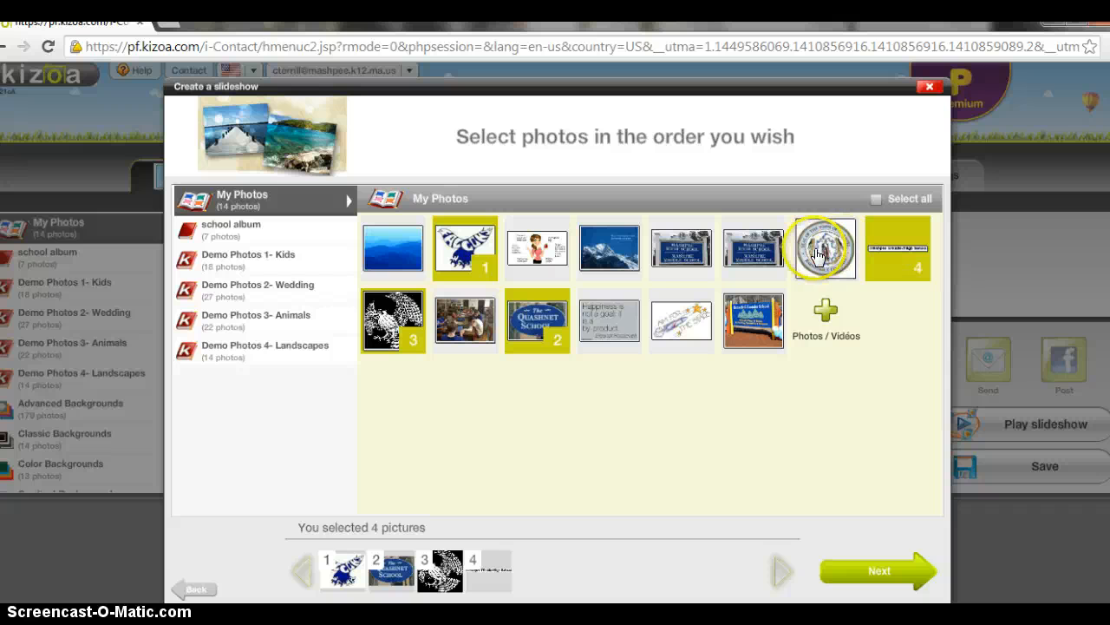
pyautogui.click(825, 249)
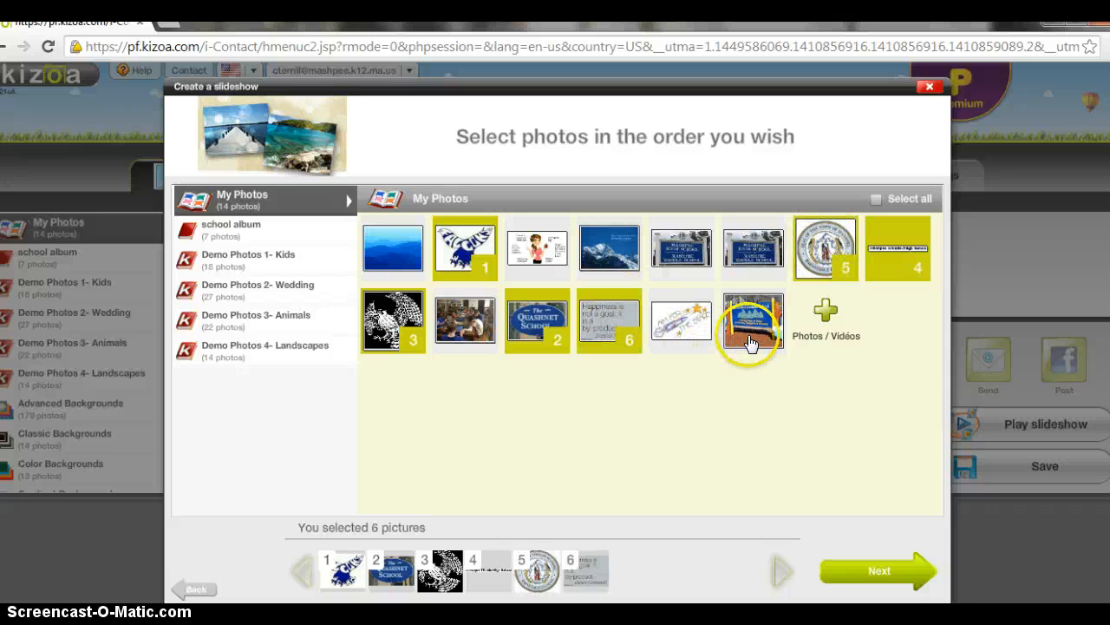
pyautogui.click(753, 321)
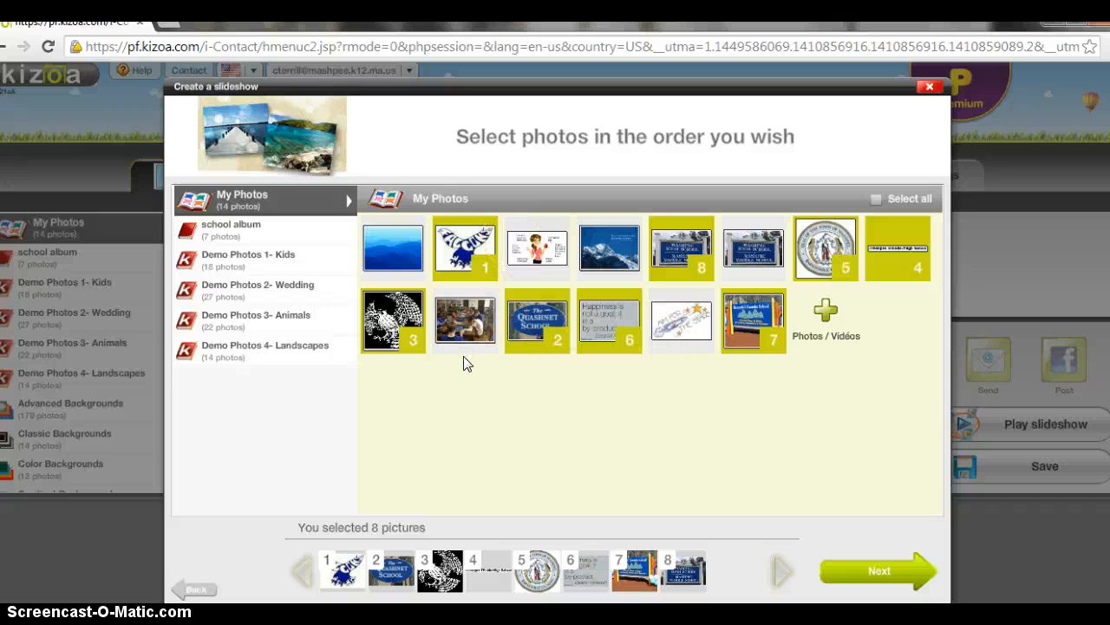
pyautogui.click(681, 319)
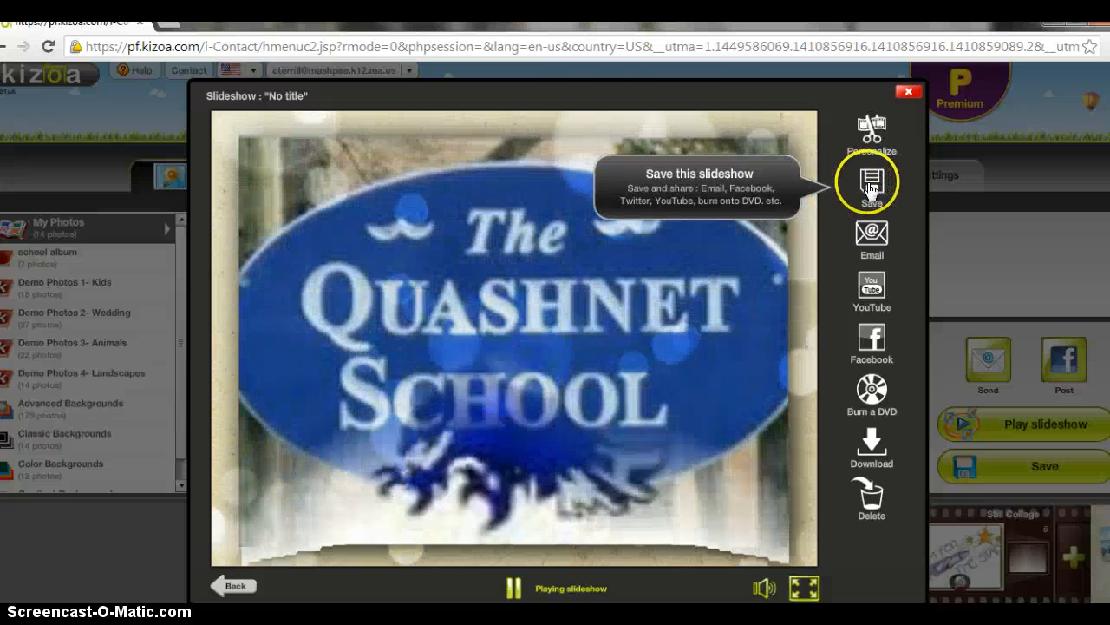
# - Save the slideshow under the name 'Mashpee' and dismiss the saved message
pyautogui.click(871, 182)
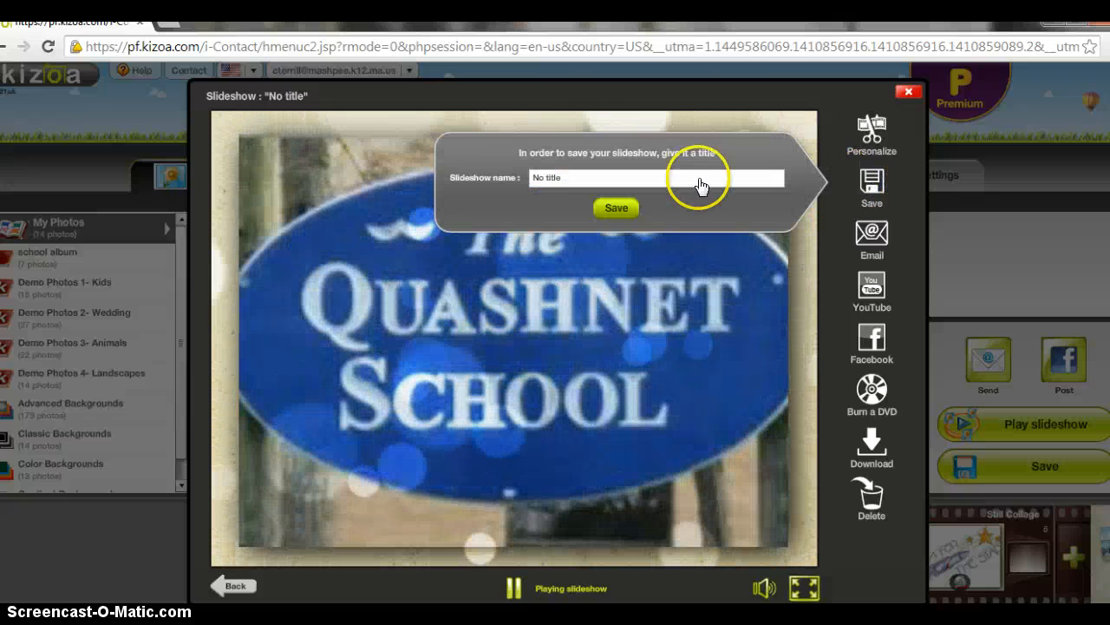
pyautogui.click(656, 178)
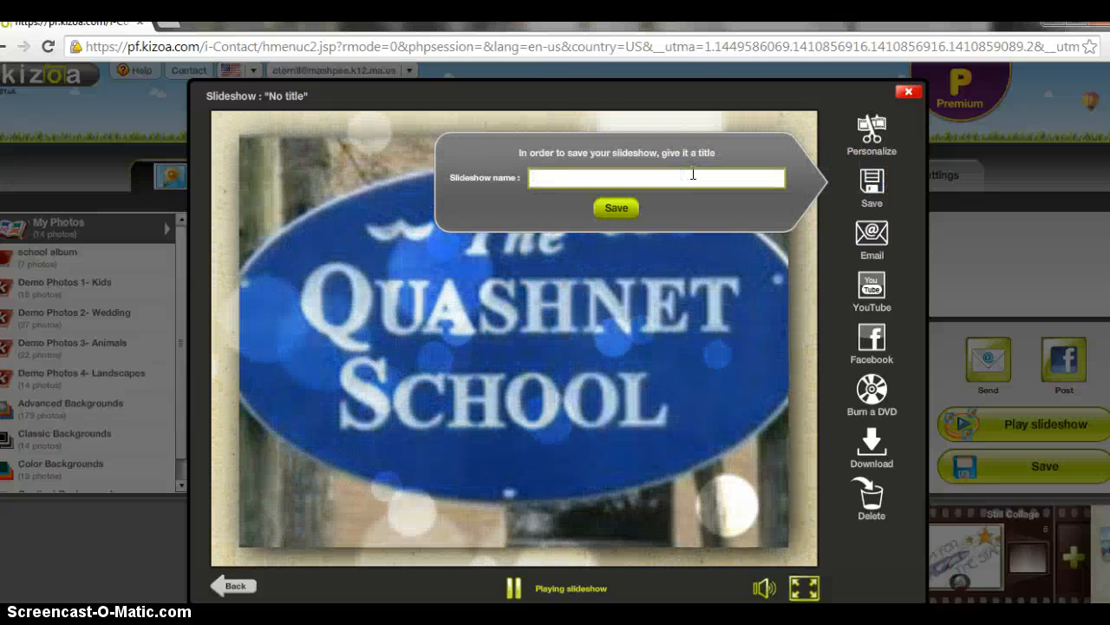
pyautogui.write('Mashpee')
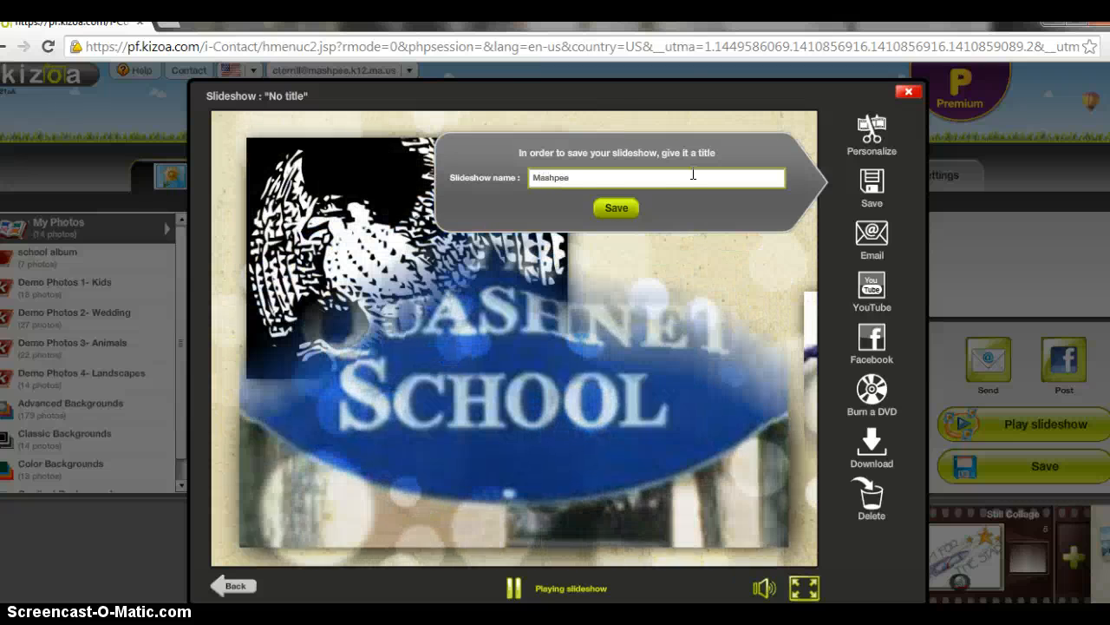
pyautogui.click(616, 208)
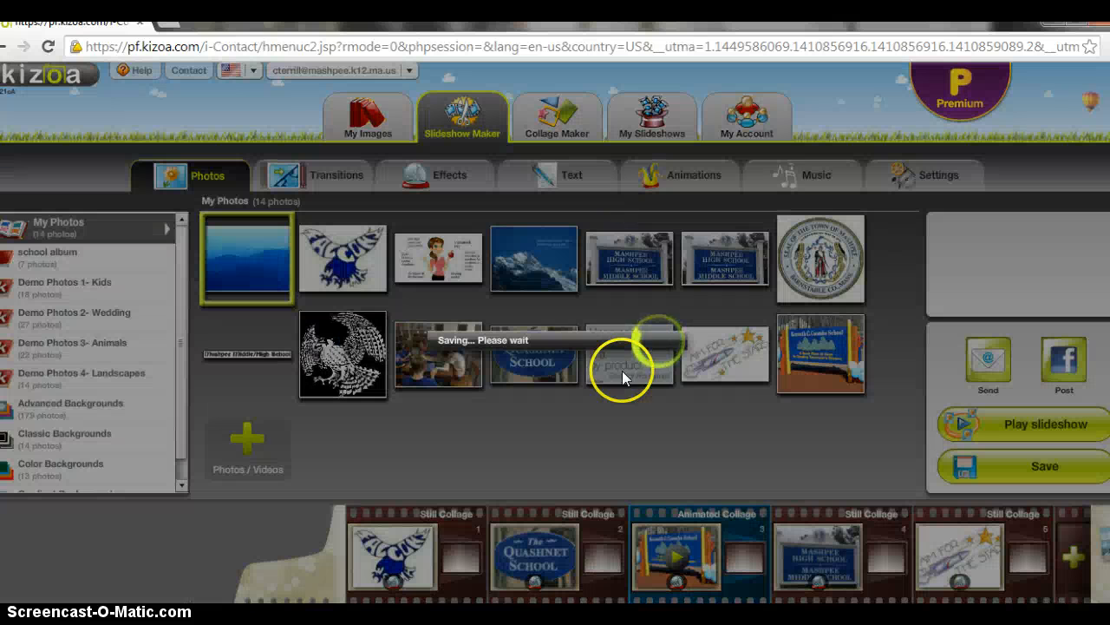
pyautogui.moveTo(481, 457)
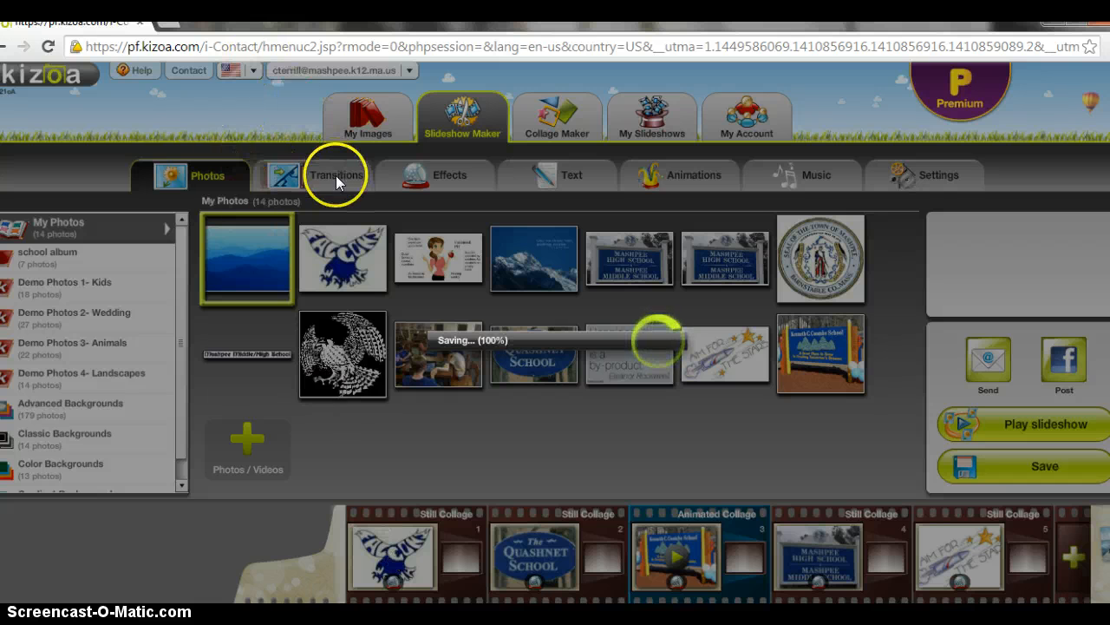
pyautogui.click(1044, 466)
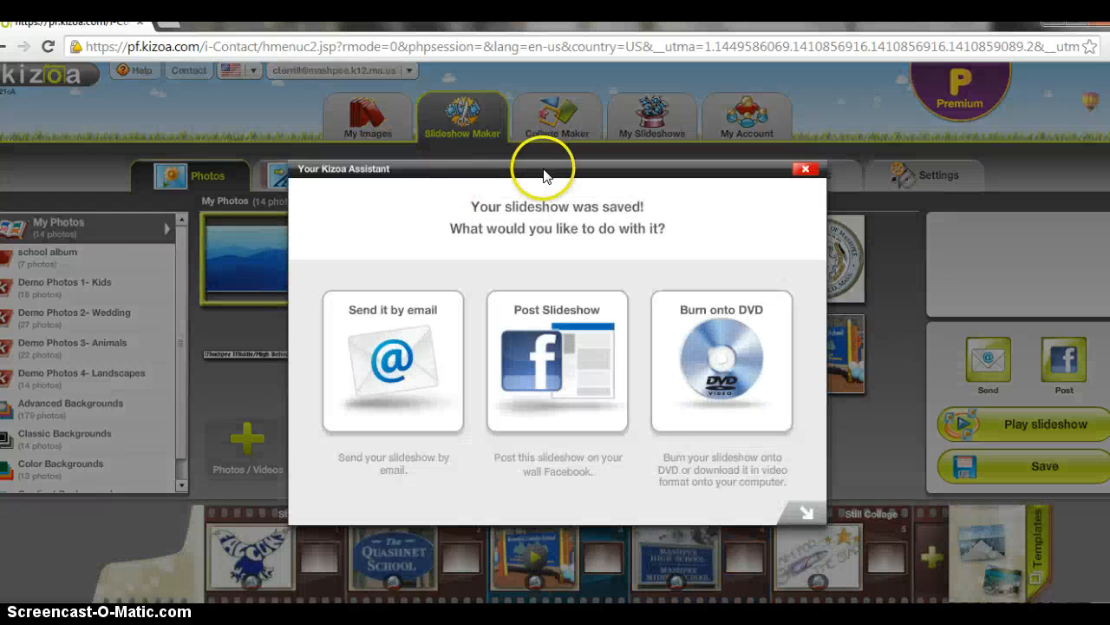
pyautogui.click(805, 168)
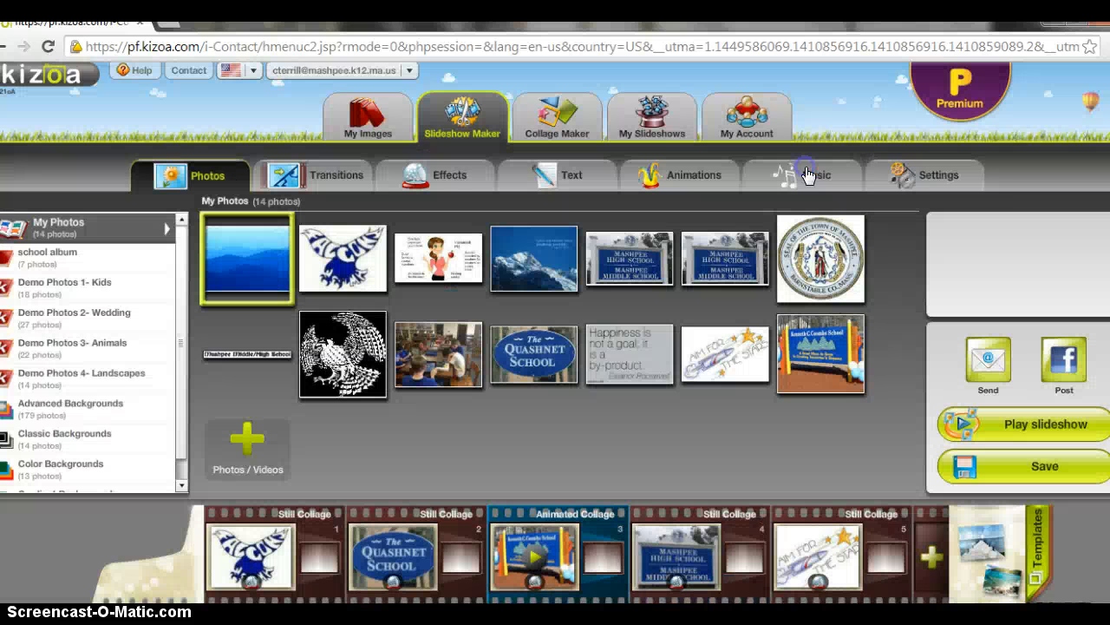
pyautogui.moveTo(533, 202)
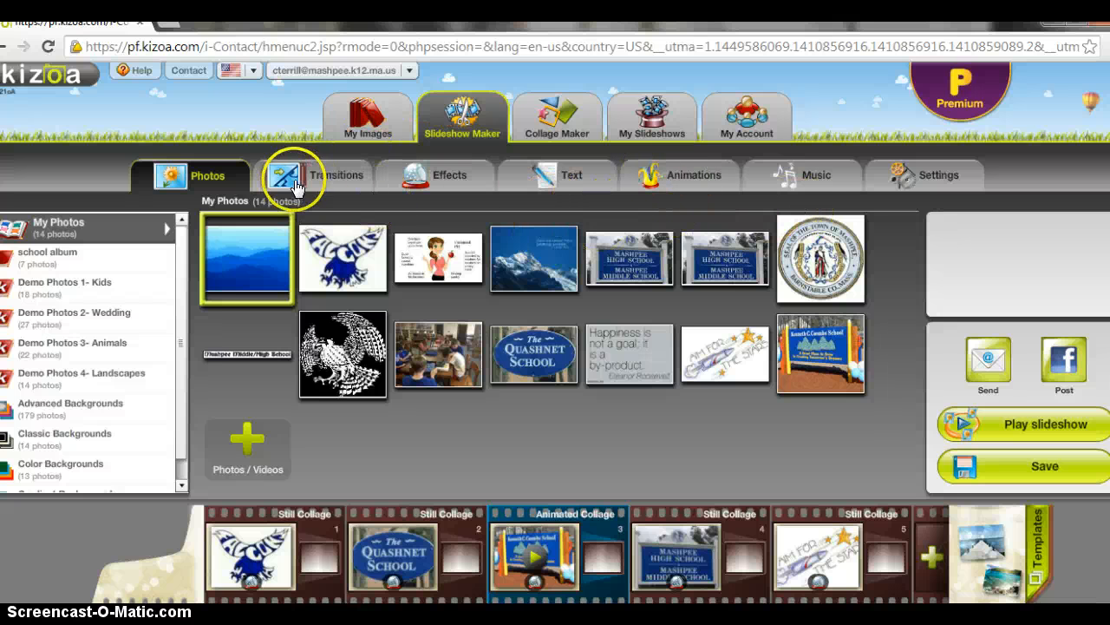
# - Apply the Diamonds floating-hearts effect to the eagle logo slide and validate it
pyautogui.click(450, 175)
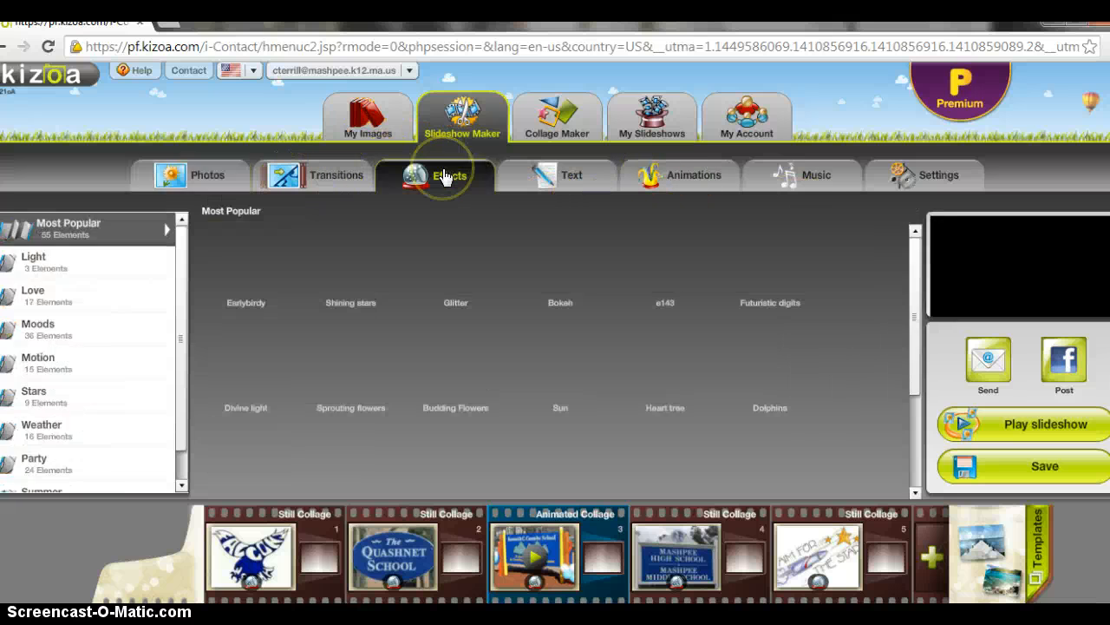
pyautogui.click(450, 175)
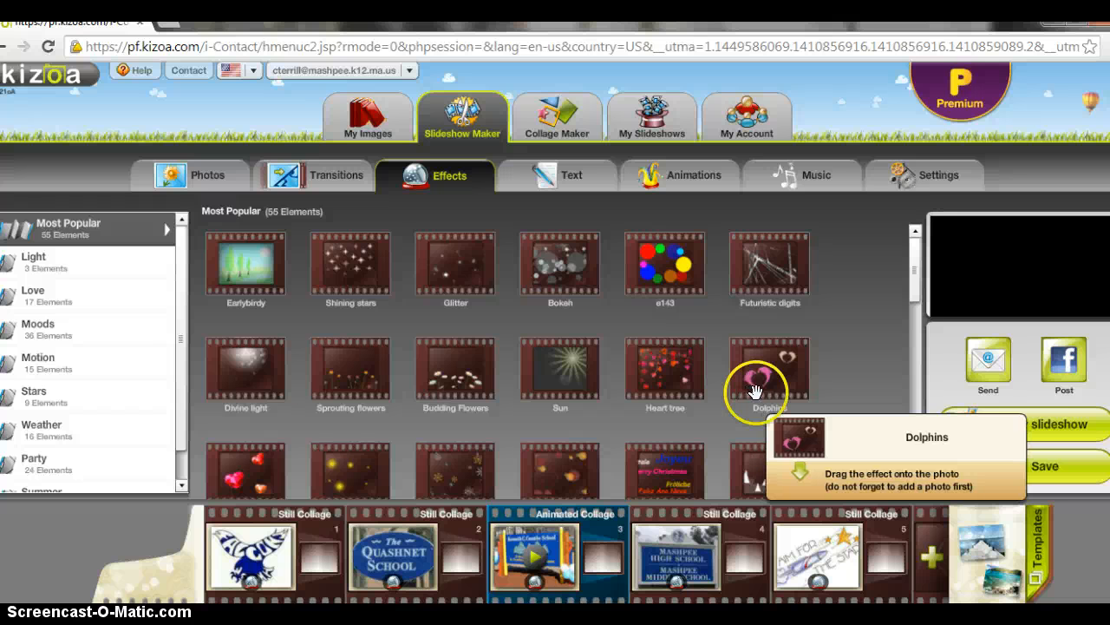
pyautogui.moveTo(258, 459)
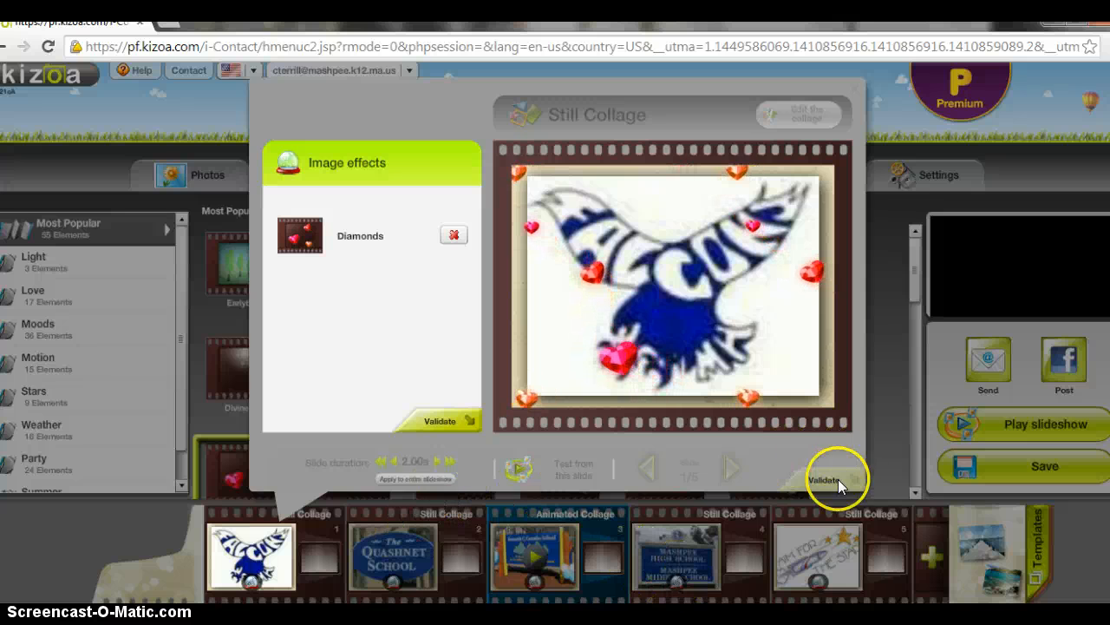
pyautogui.click(824, 480)
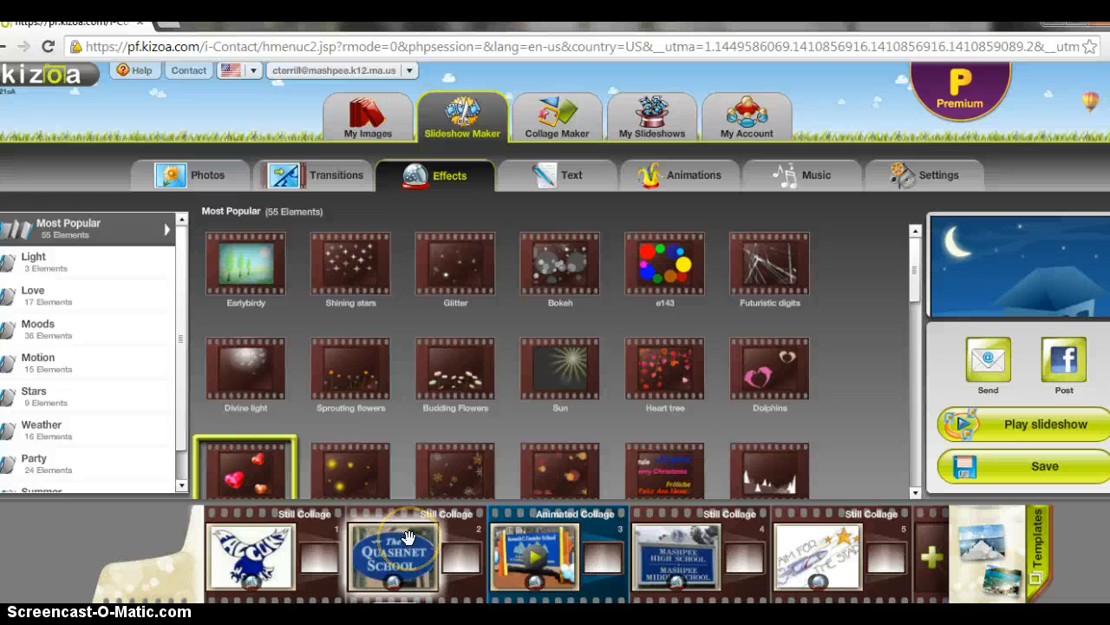
pyautogui.moveTo(545, 174)
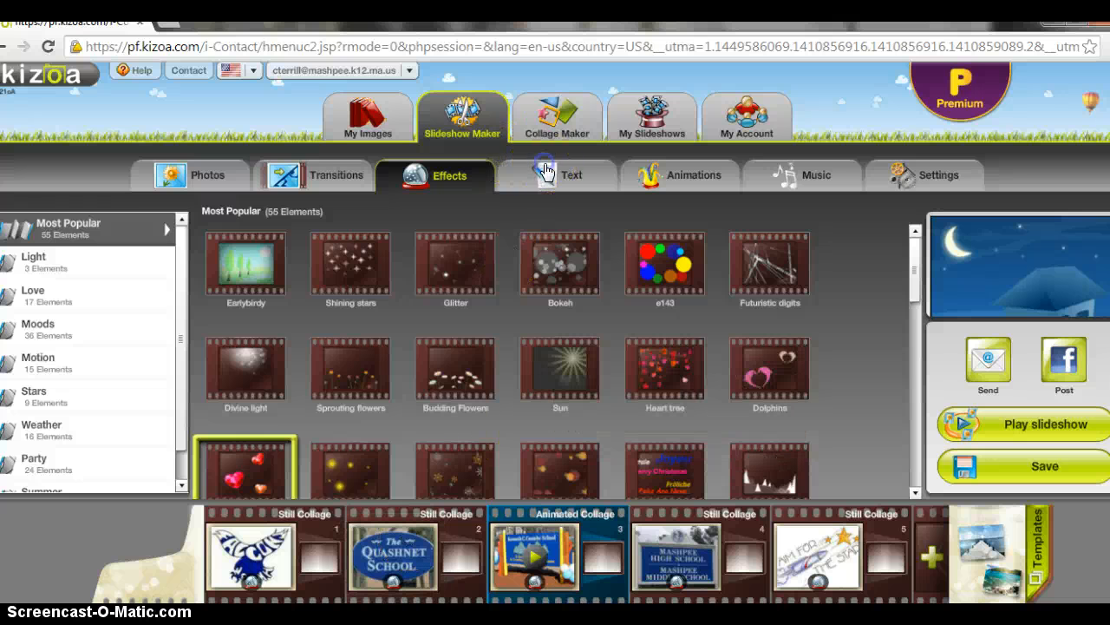
# - Show the Text effects library and close the assistant's add-text tip
pyautogui.click(570, 174)
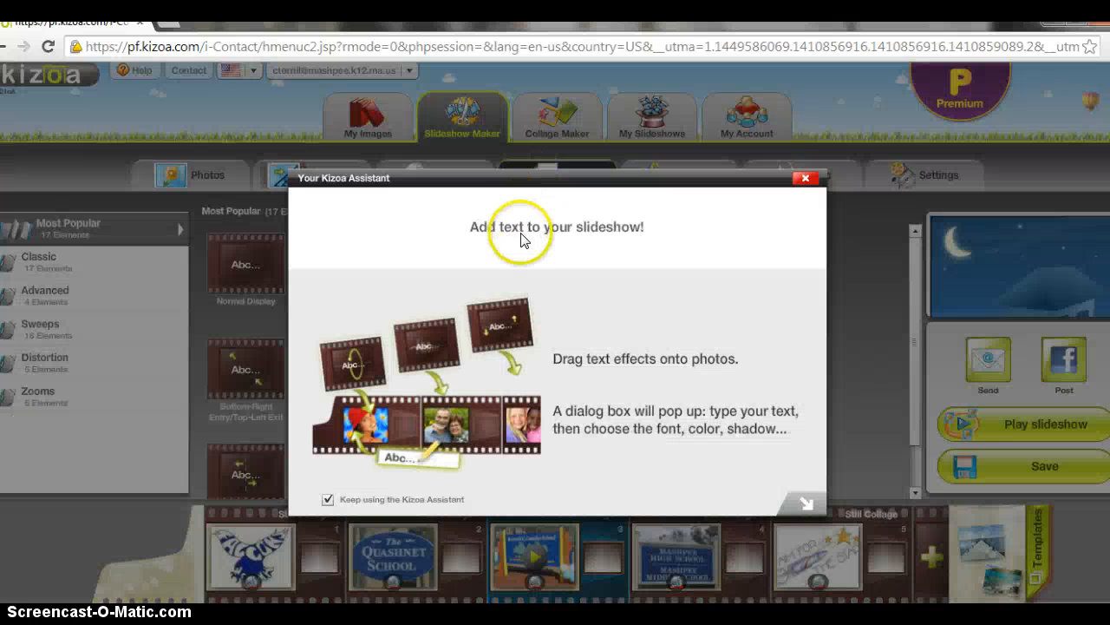
pyautogui.moveTo(677, 375)
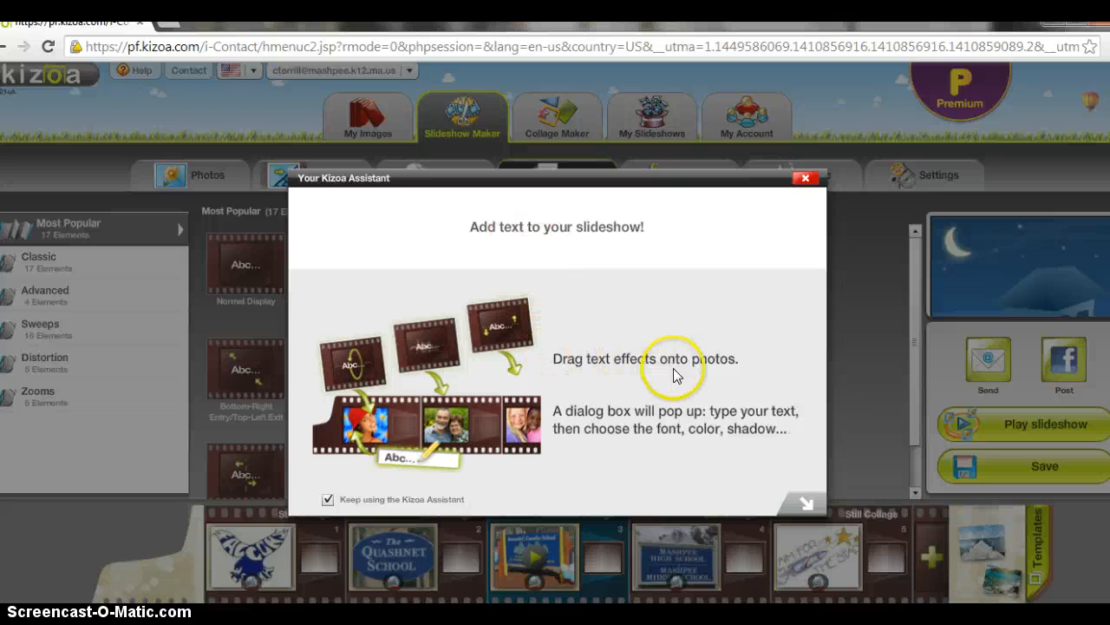
pyautogui.moveTo(562, 458)
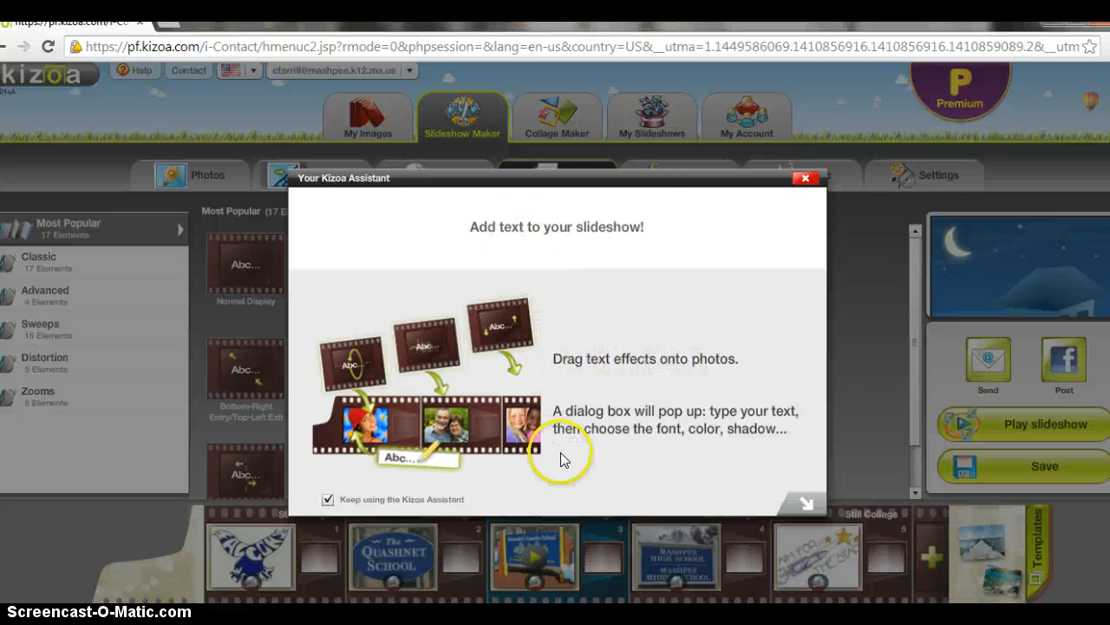
pyautogui.moveTo(733, 448)
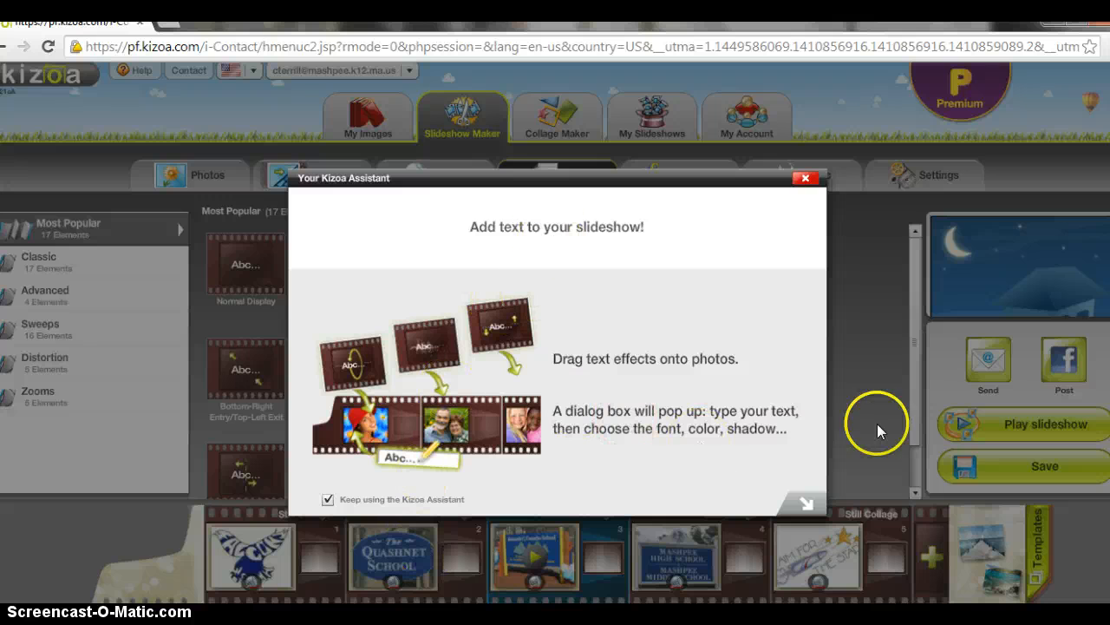
pyautogui.click(804, 178)
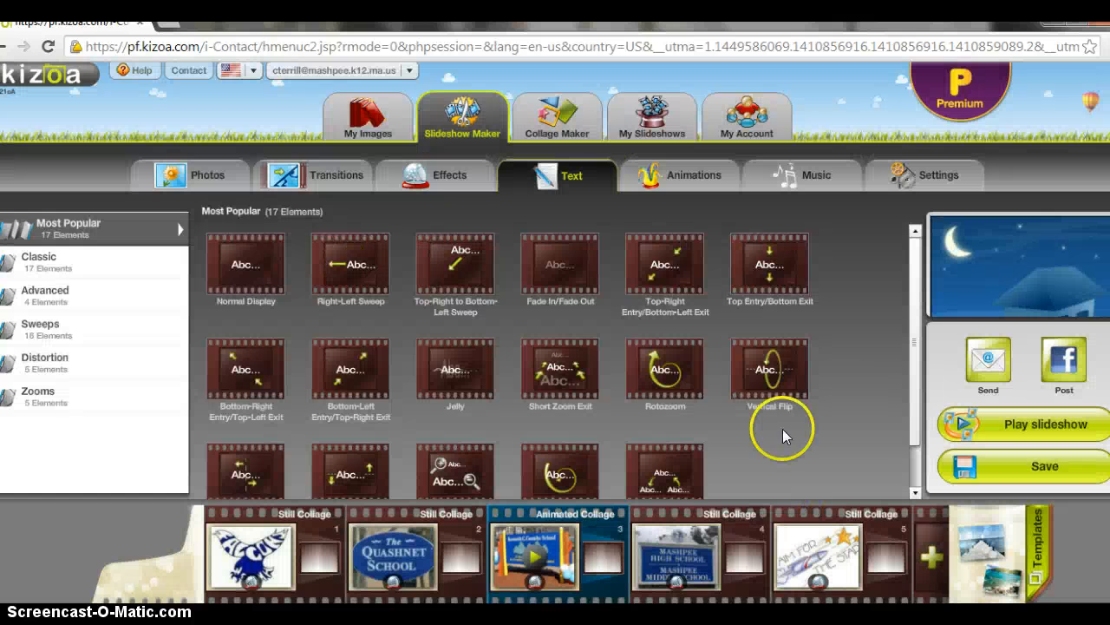
pyautogui.moveTo(556, 182)
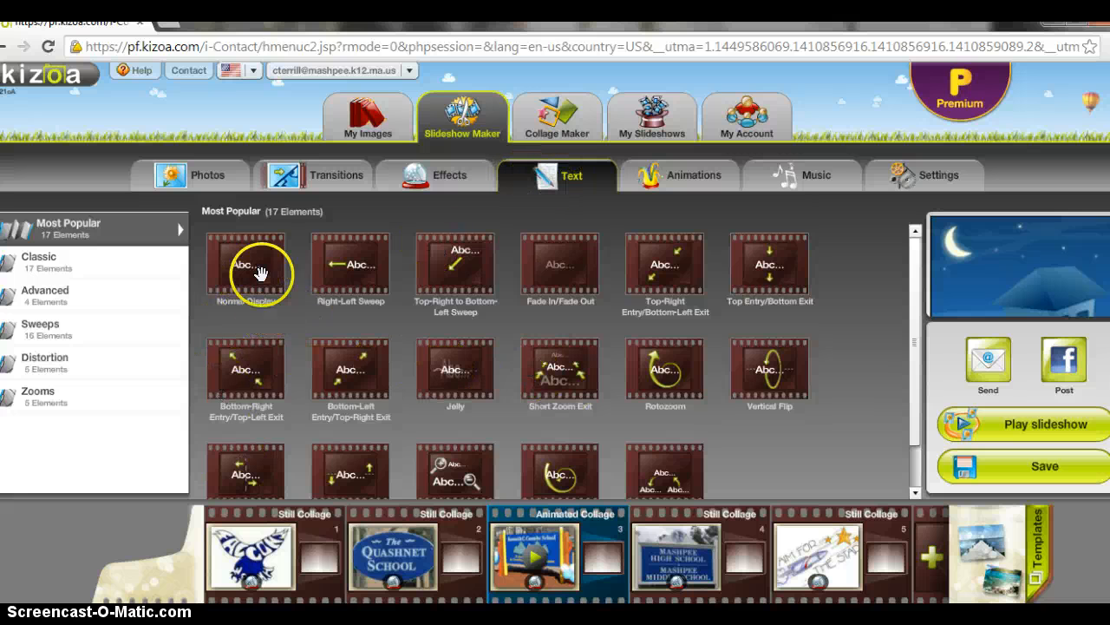
# - Caption the Quashnet School slide 'We Love Mashpee' in Normal Display style, Georgia font, with adjusted colour
pyautogui.click(246, 268)
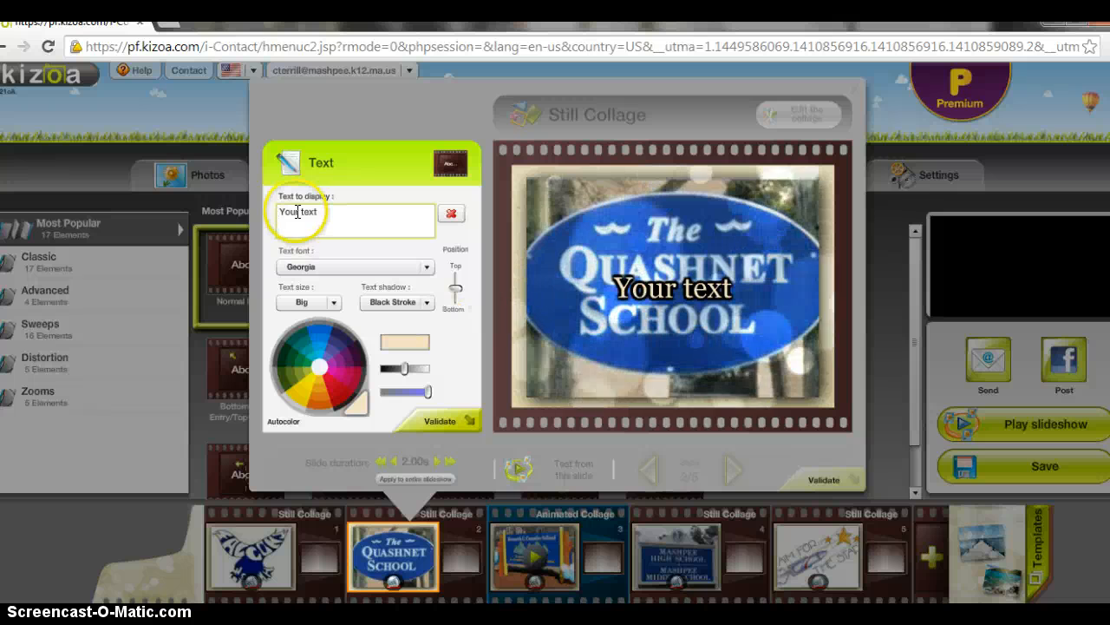
pyautogui.write('WY')
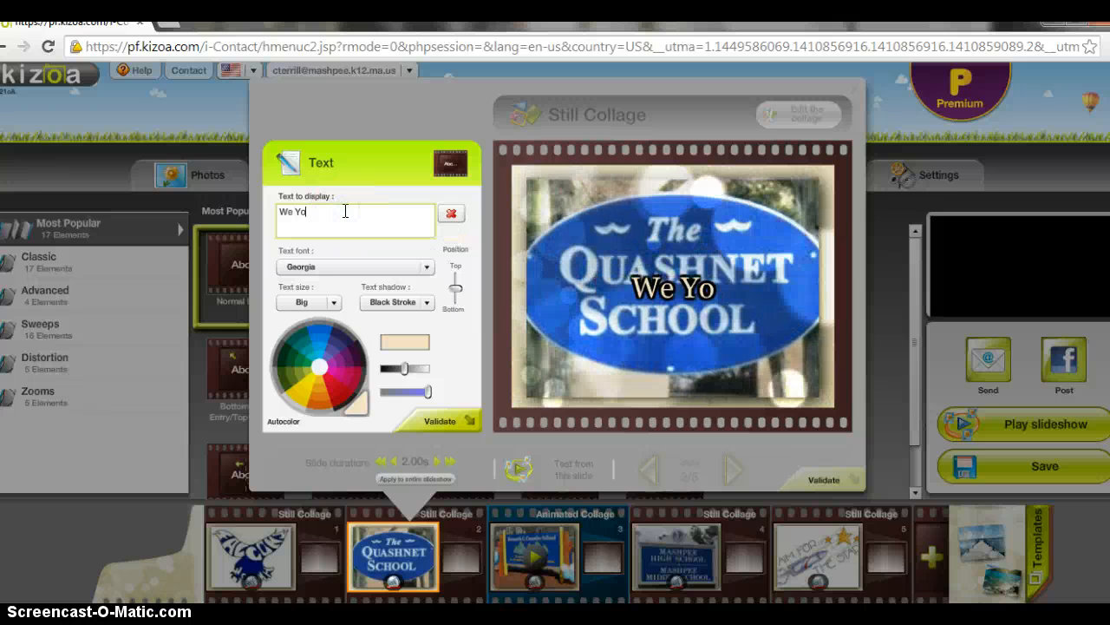
pyautogui.press('Backspace')
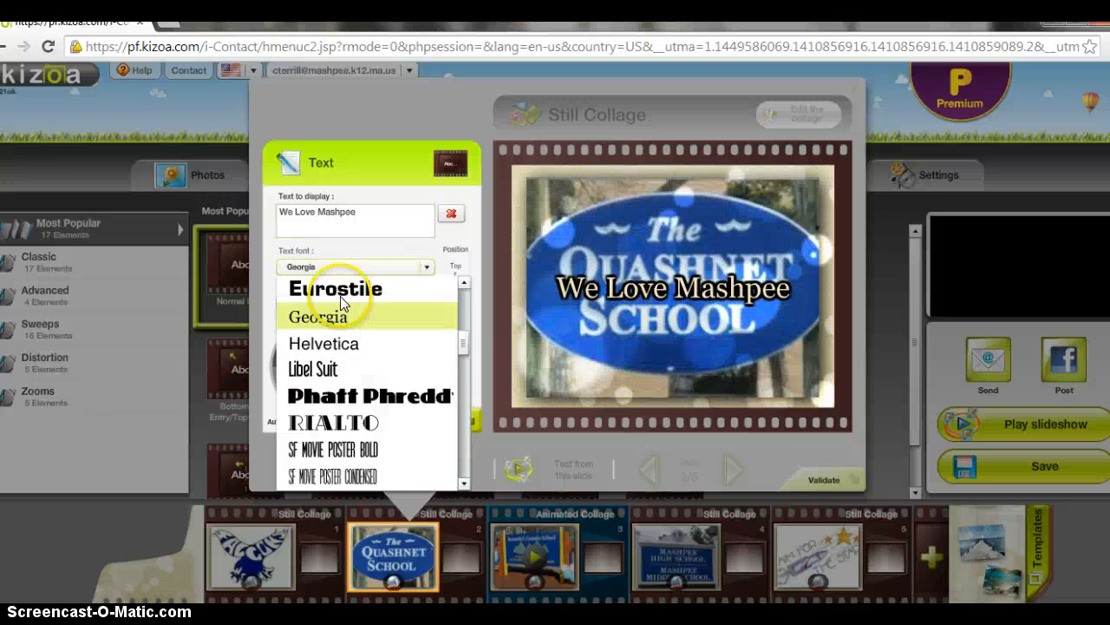
pyautogui.click(335, 288)
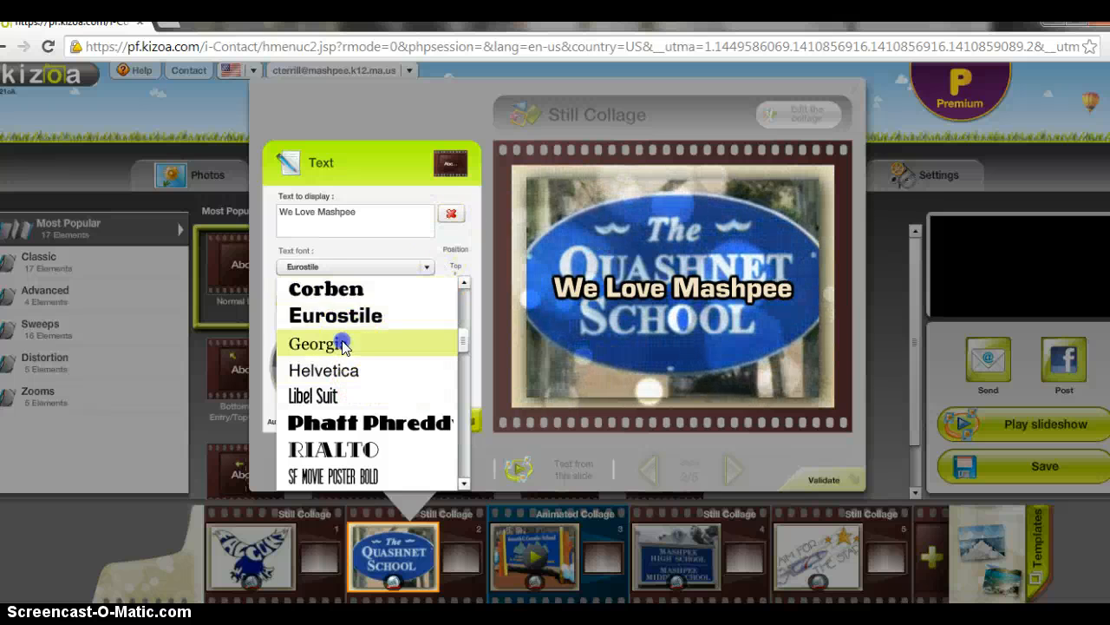
pyautogui.click(312, 344)
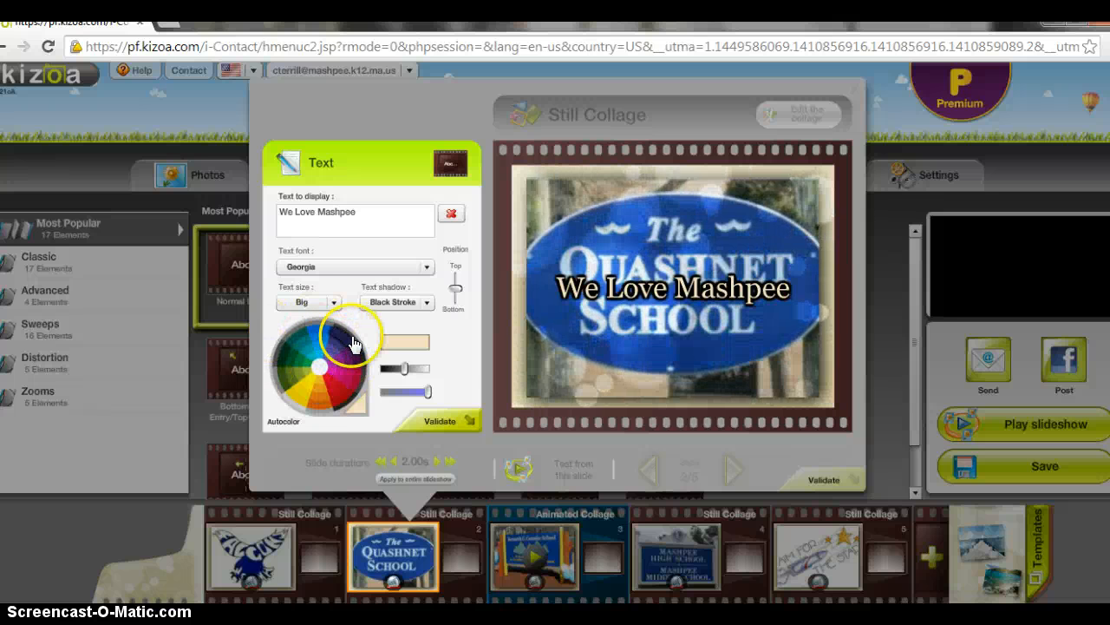
pyautogui.click(447, 419)
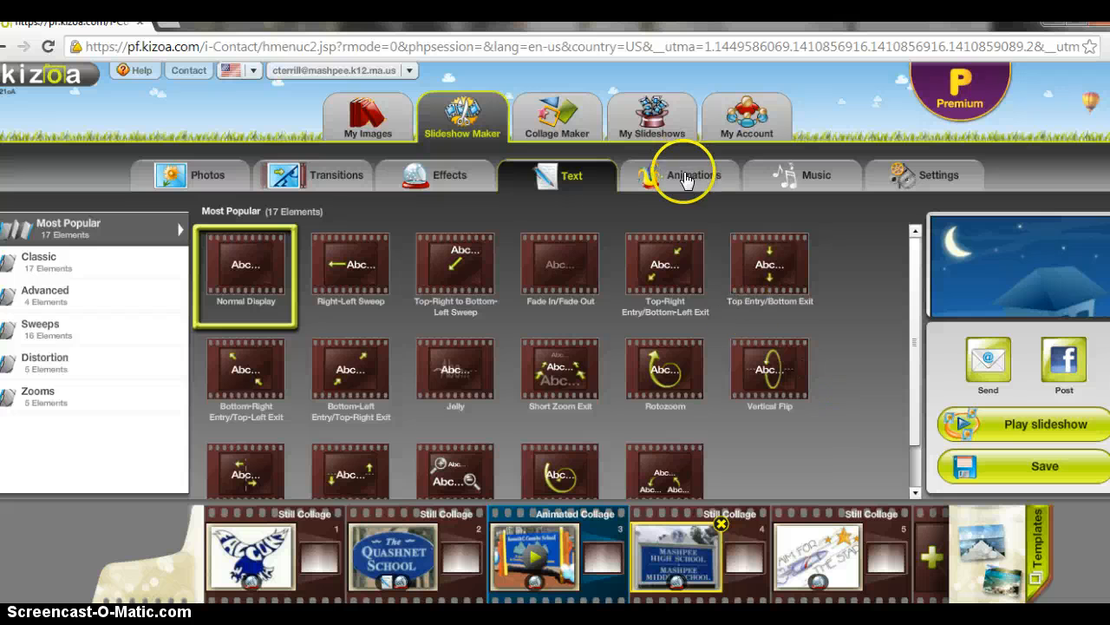
# - Apply the 'Hearts love hearts' Love animation to the Mashpee High School slide and validate
pyautogui.click(686, 175)
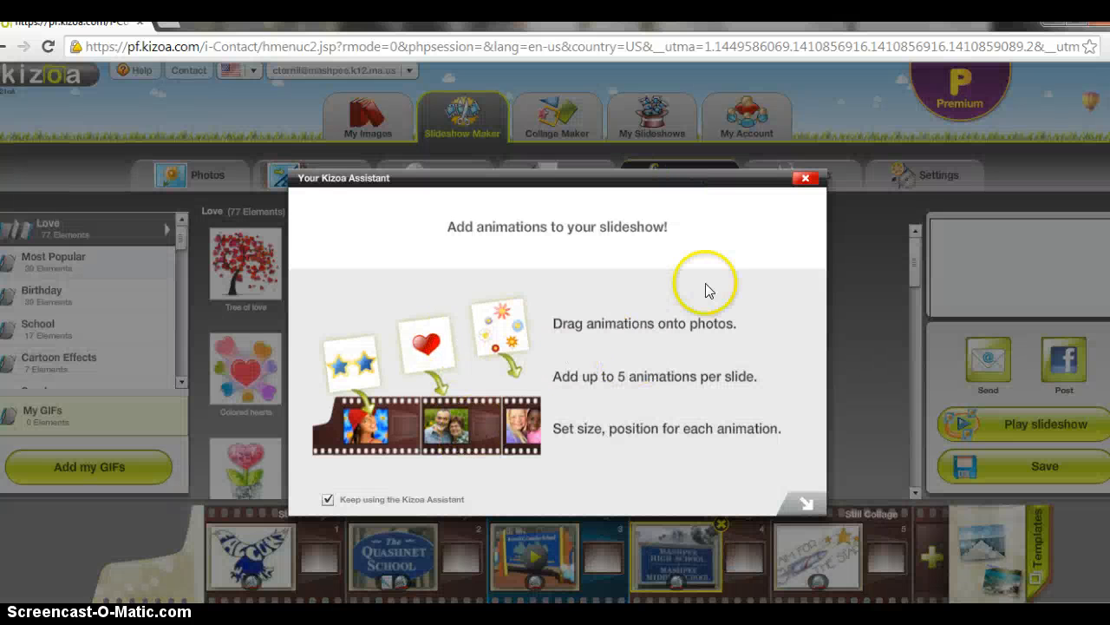
pyautogui.click(805, 178)
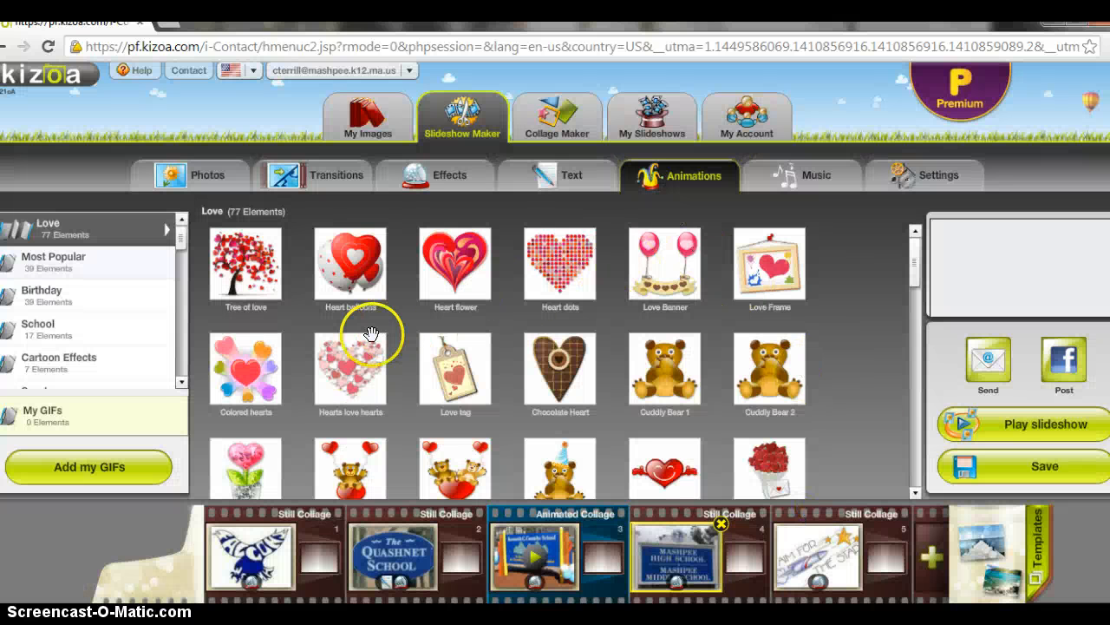
pyautogui.click(350, 368)
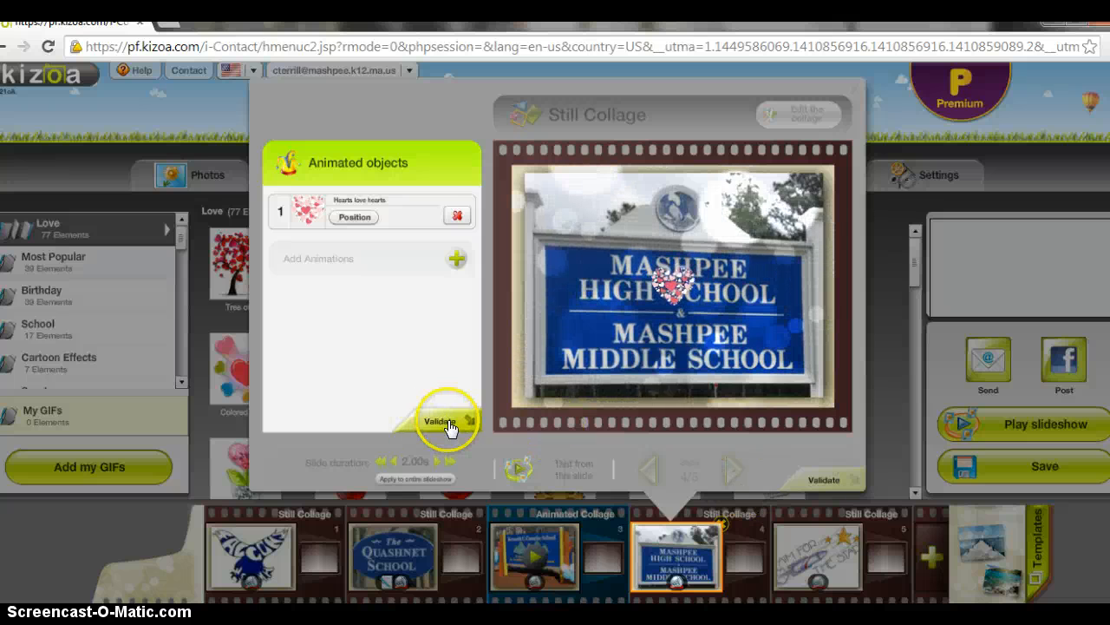
pyautogui.click(447, 420)
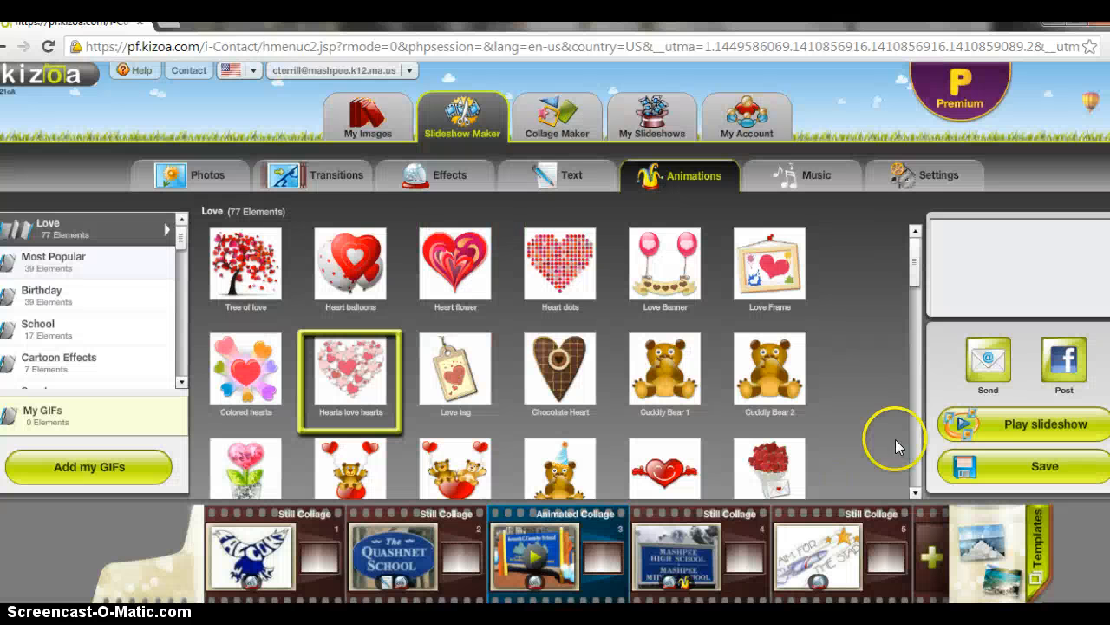
pyautogui.moveTo(878, 431)
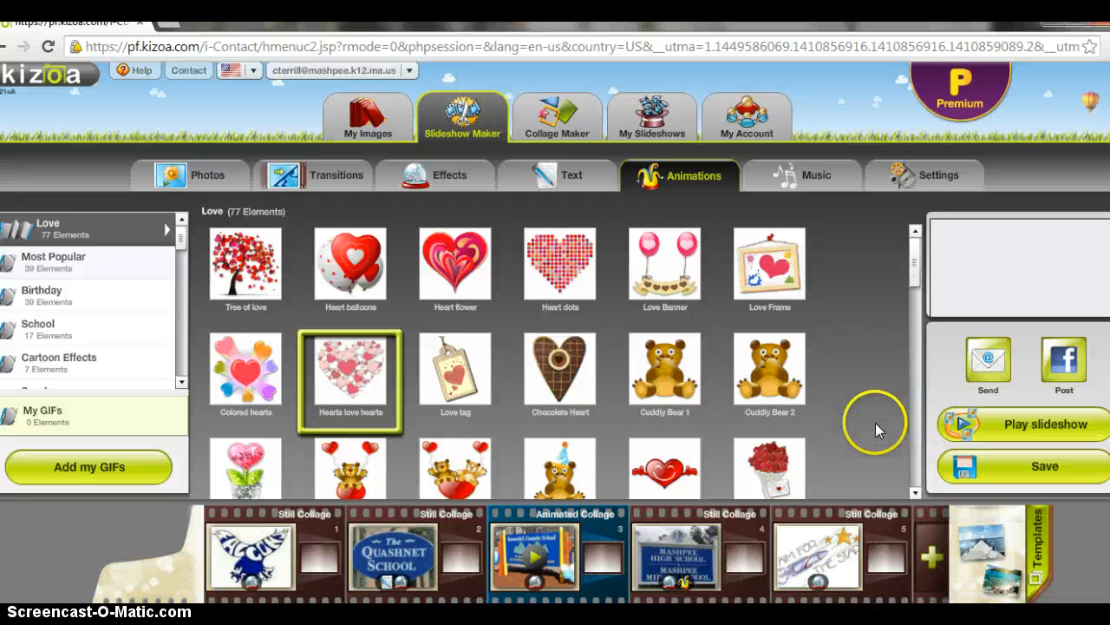
pyautogui.moveTo(878, 431)
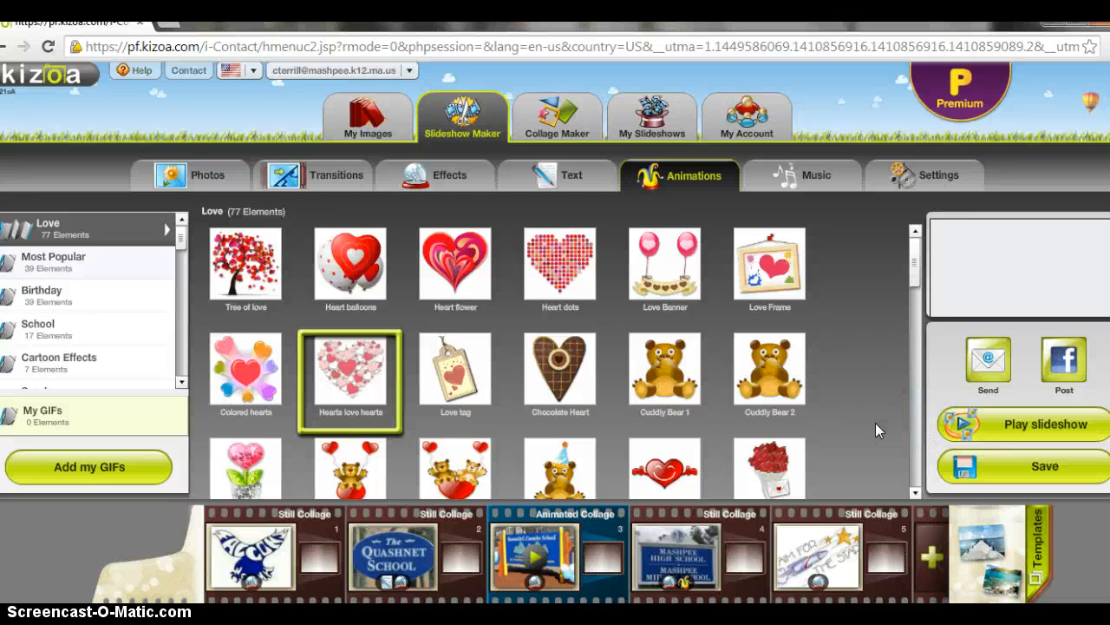
pyautogui.moveTo(1033, 471)
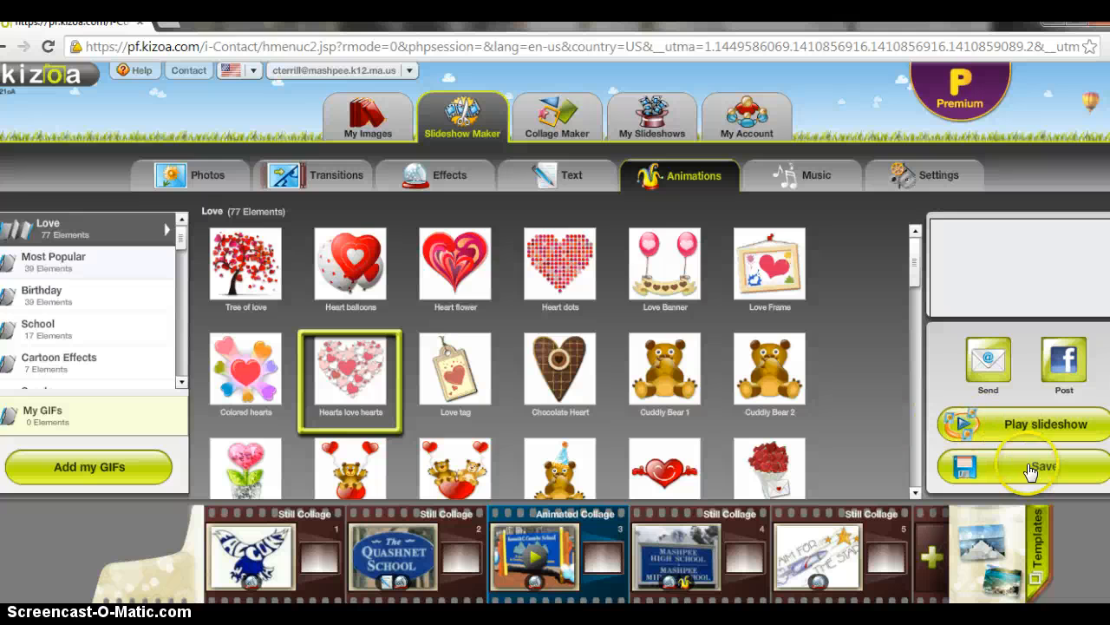
pyautogui.click(1045, 466)
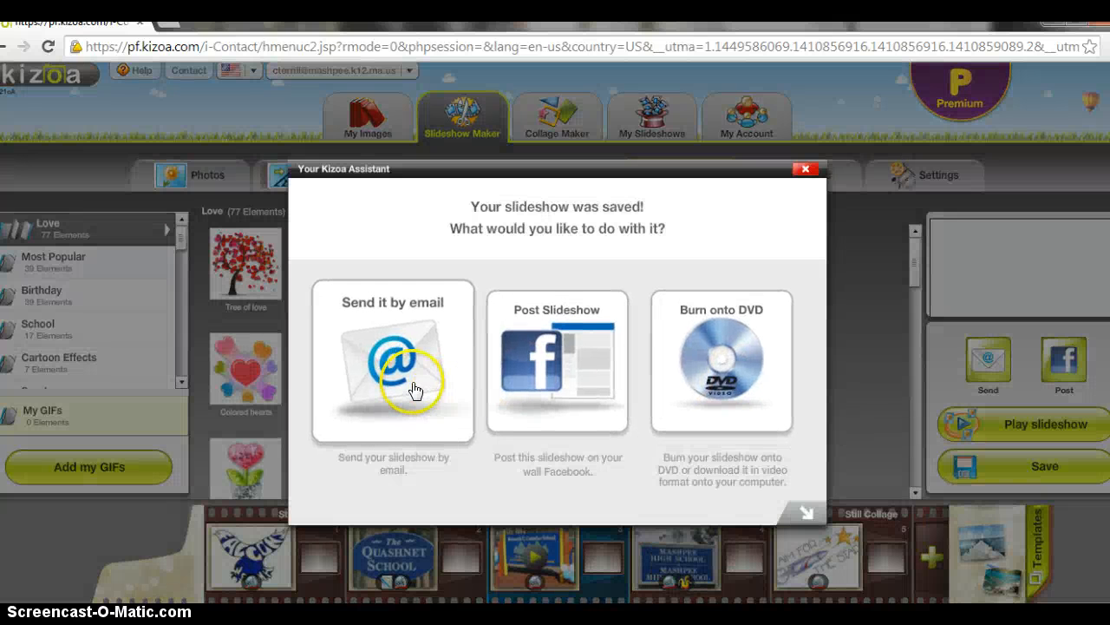
pyautogui.click(393, 360)
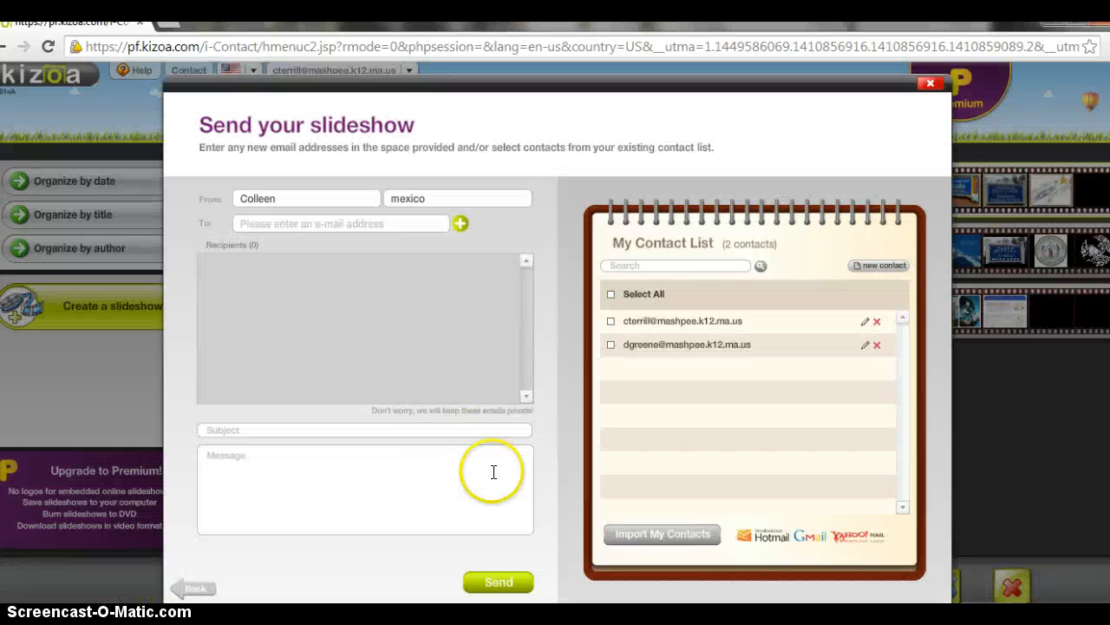
pyautogui.moveTo(364, 223)
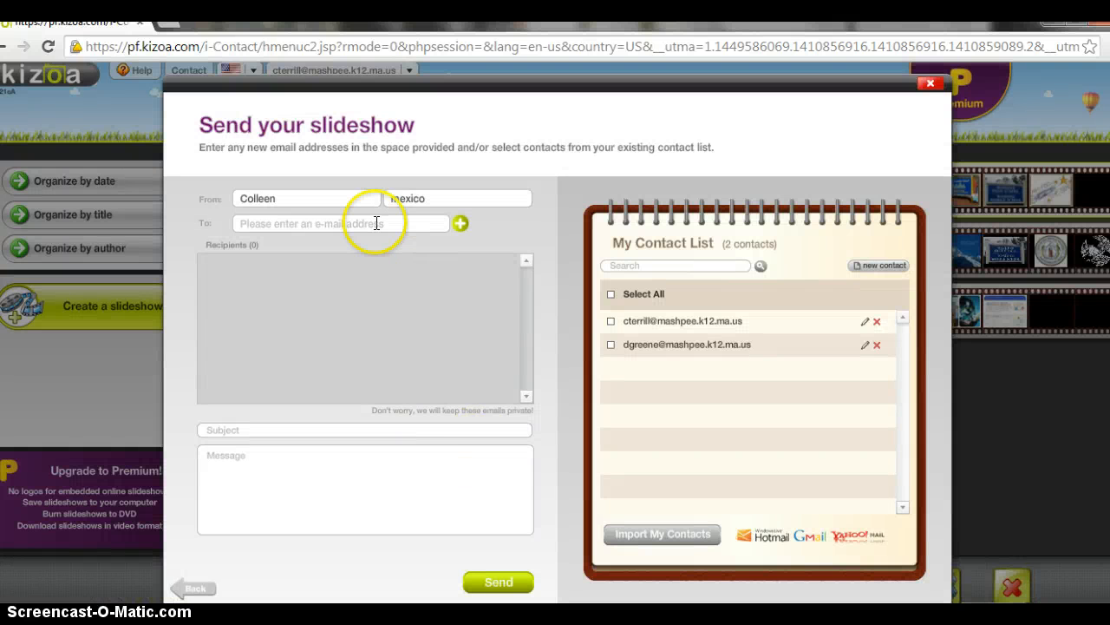
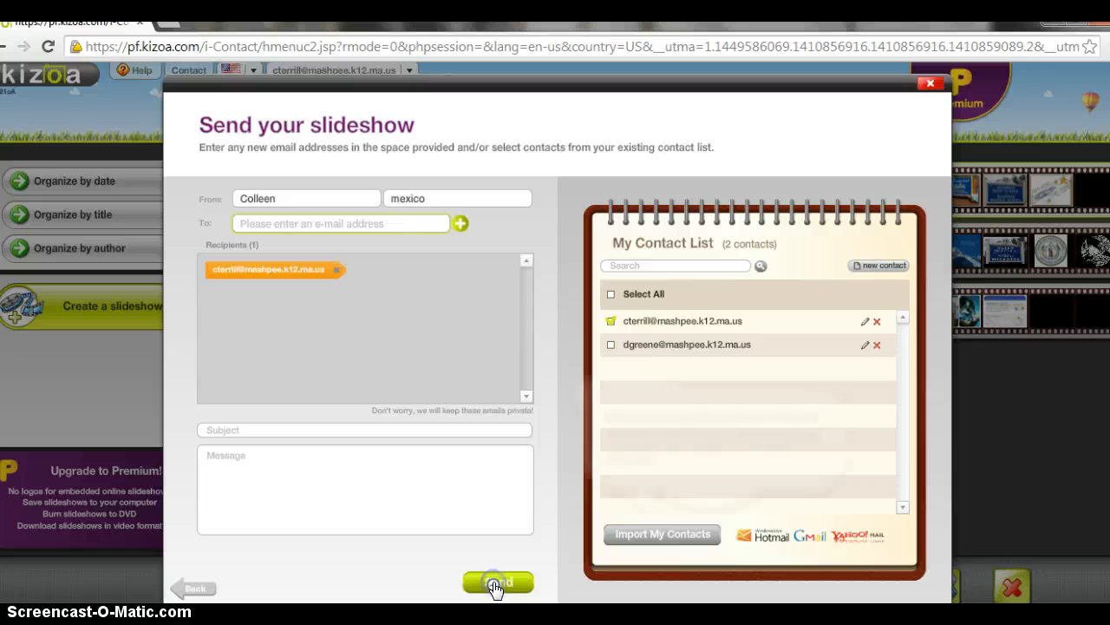
pyautogui.click(497, 581)
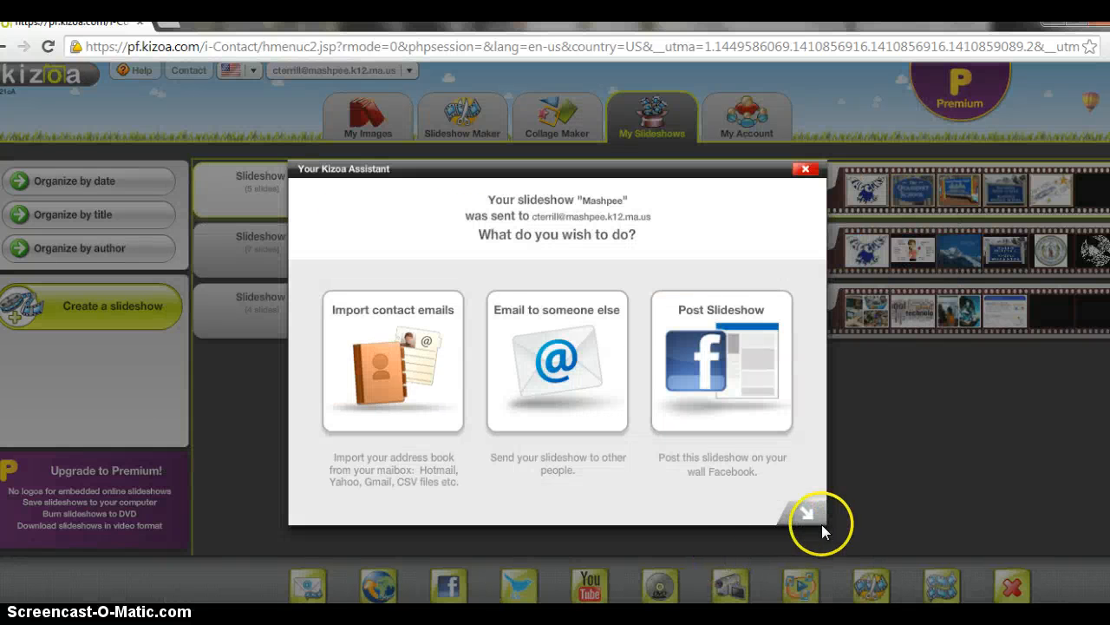
pyautogui.moveTo(651, 433)
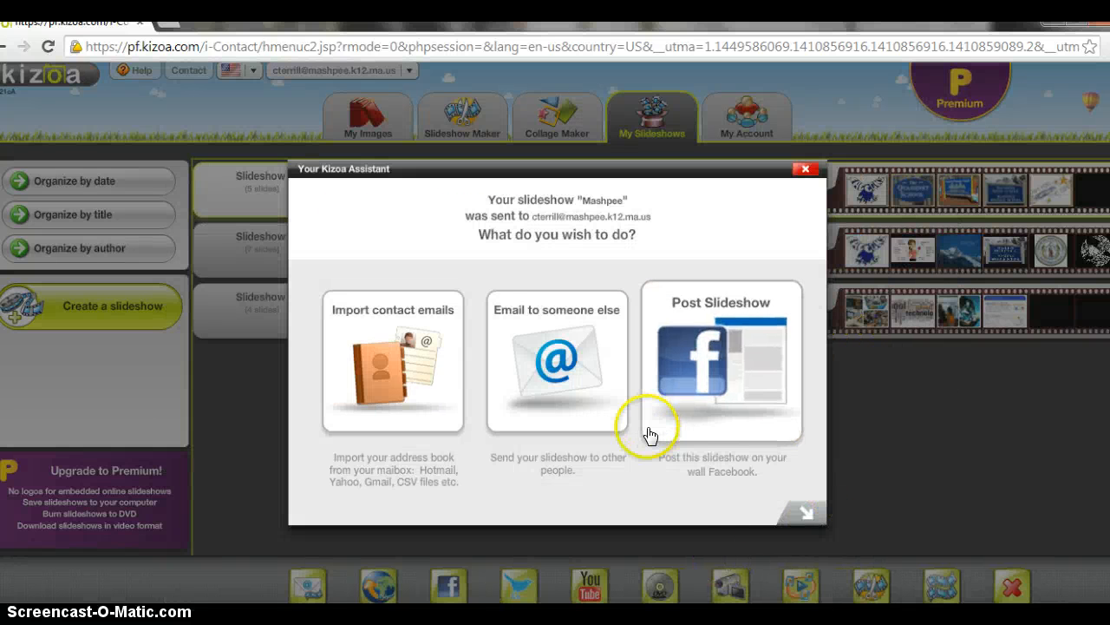
pyautogui.moveTo(764, 353)
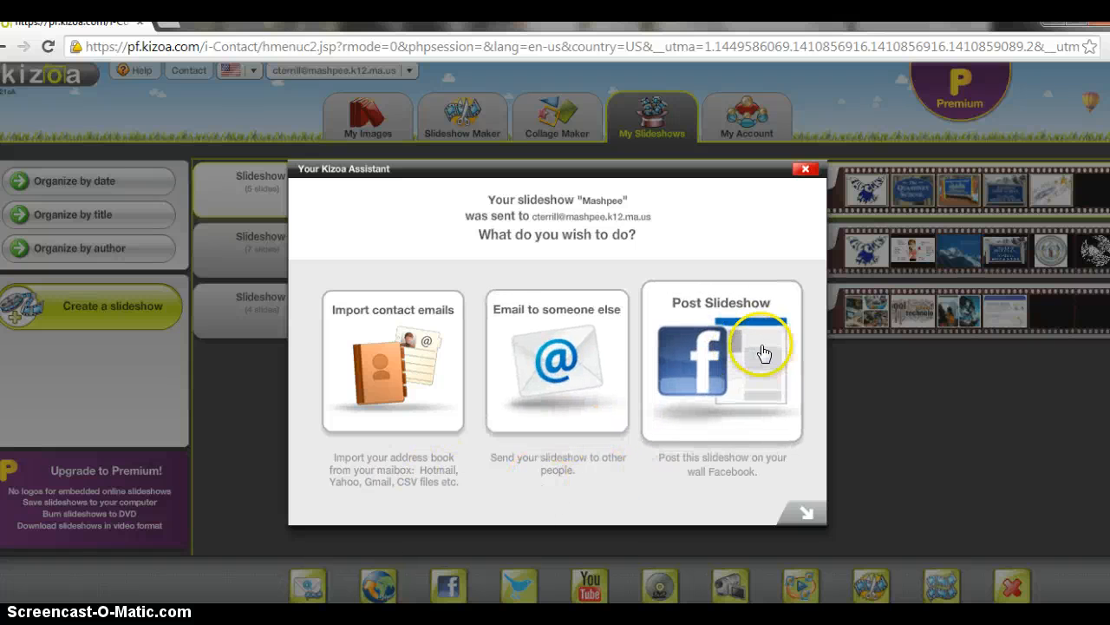
pyautogui.click(804, 168)
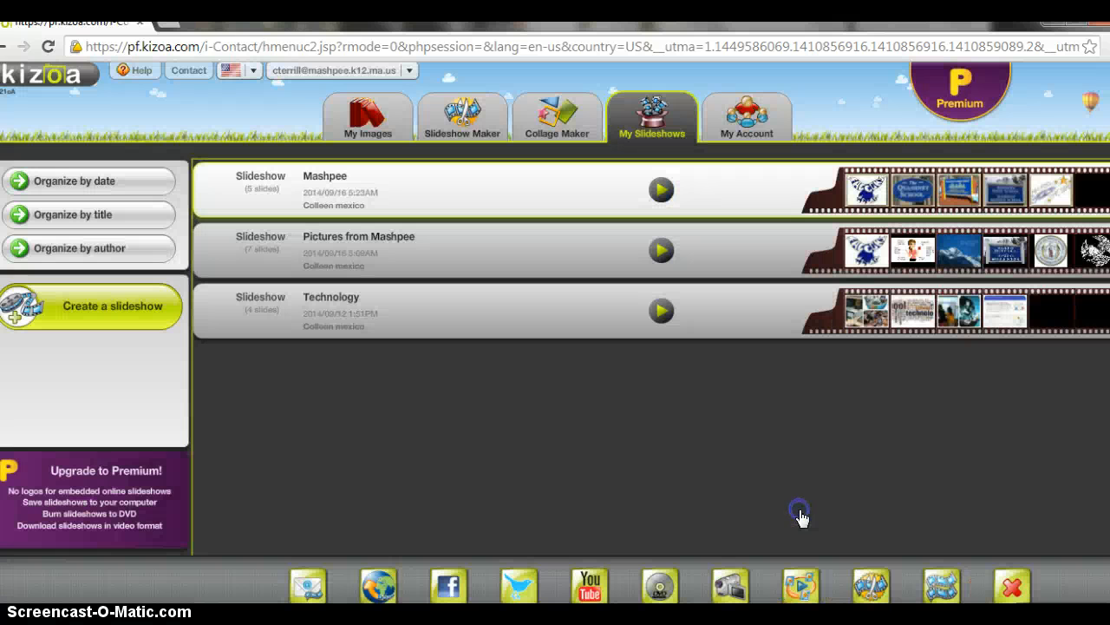
pyautogui.moveTo(1067, 431)
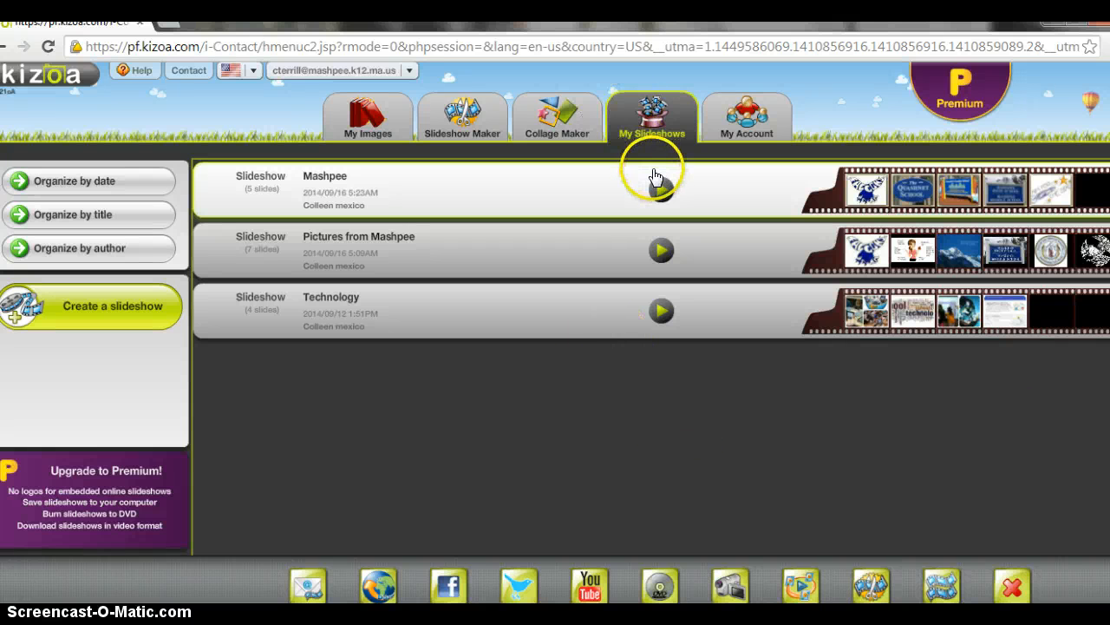
# - Play the Mashpee slideshow from the My Slideshows list
pyautogui.click(661, 189)
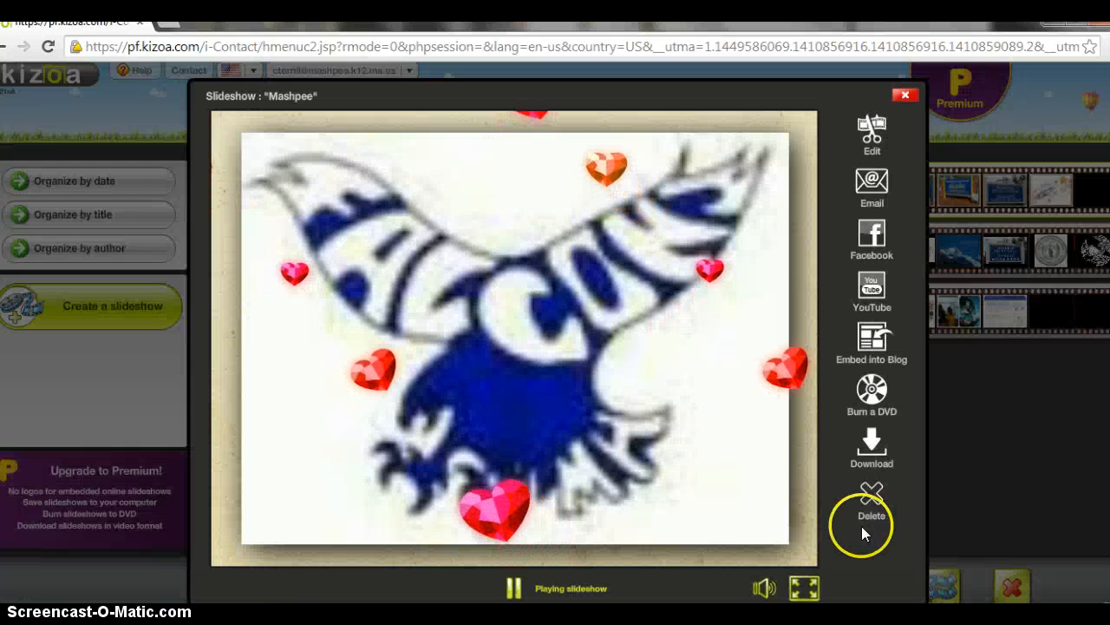
pyautogui.moveTo(871, 342)
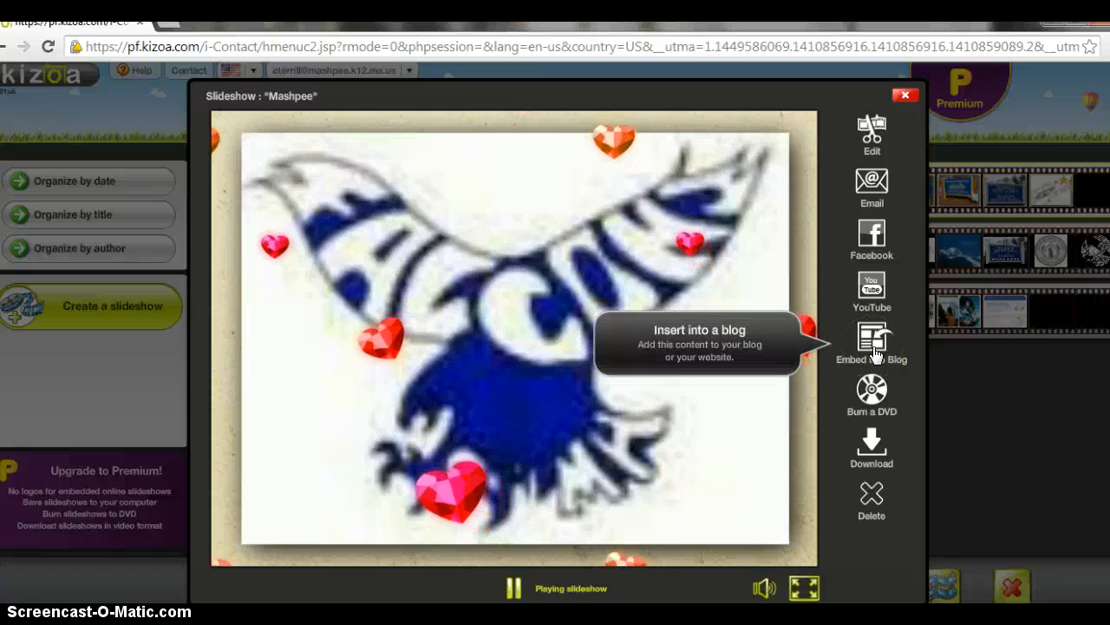
pyautogui.moveTo(871, 286)
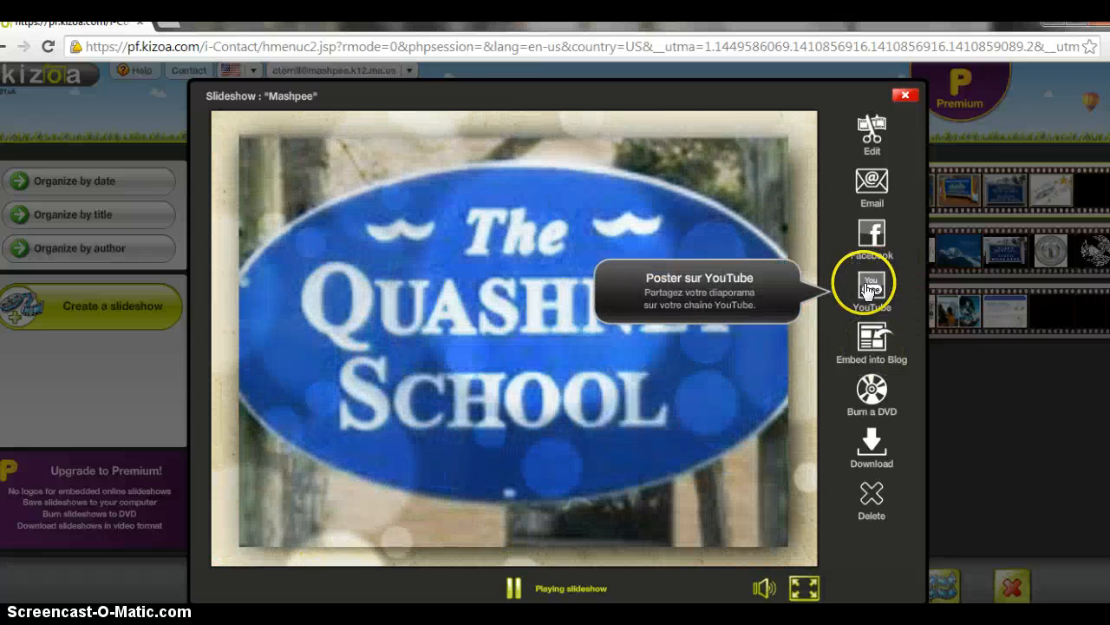
pyautogui.moveTo(872, 239)
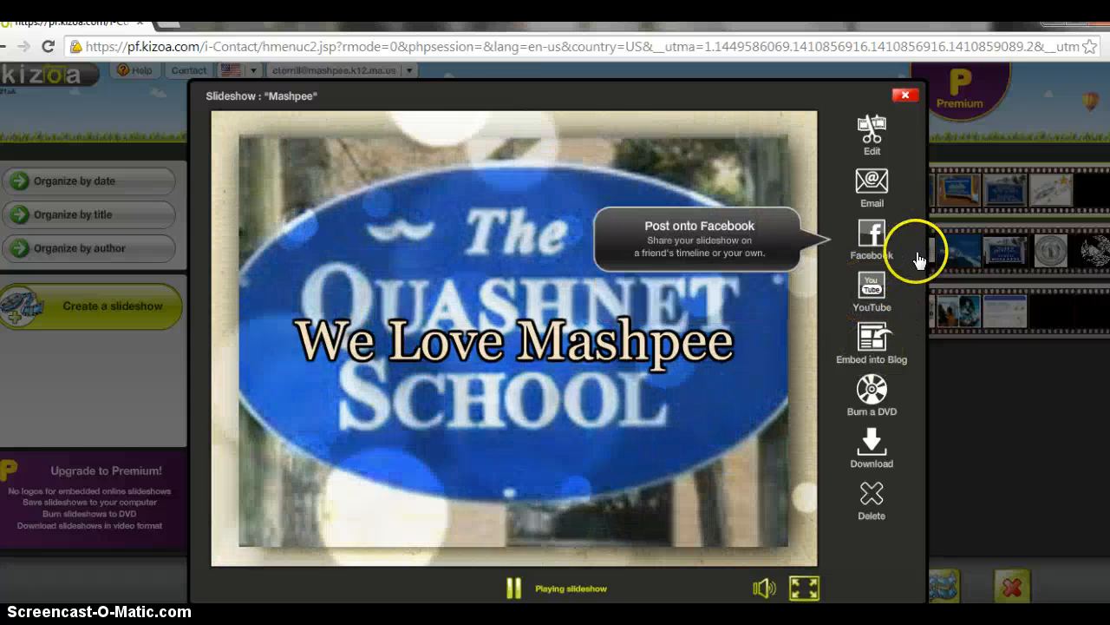